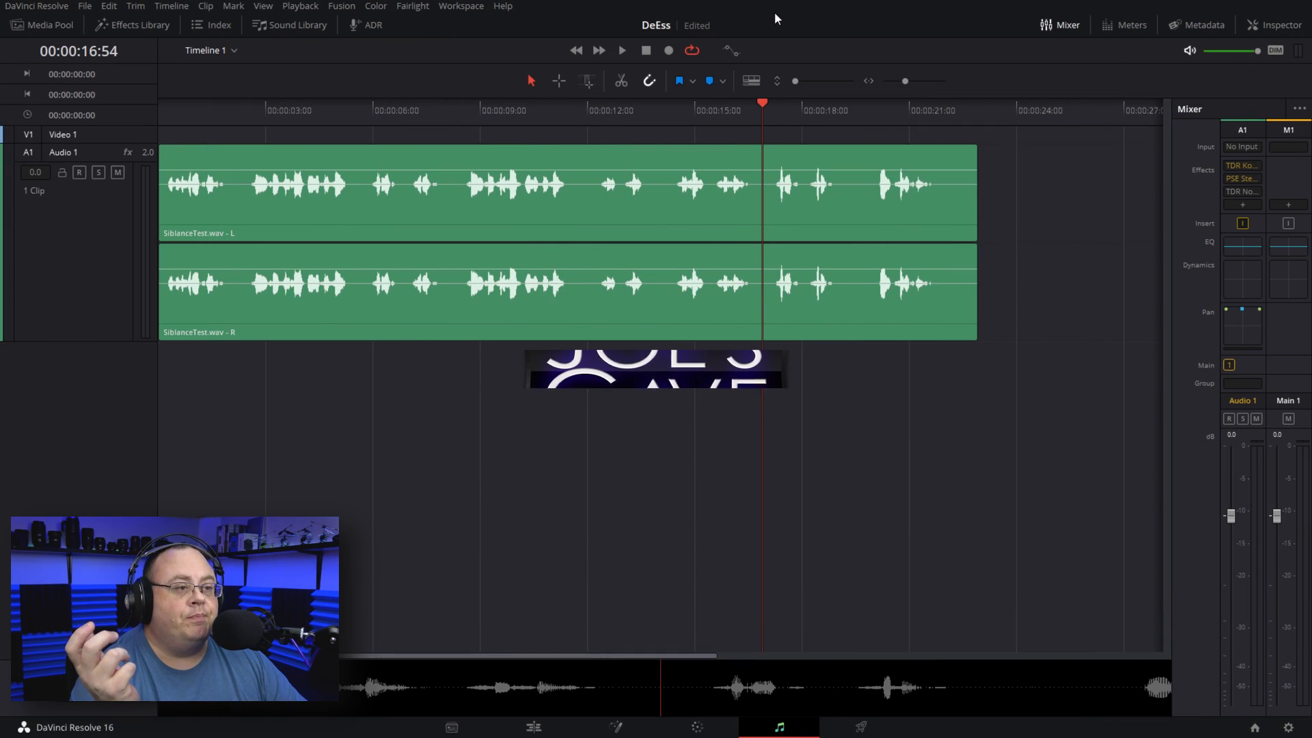
- Select the SibilanceTest clip and briefly check the PSE Stereo expander's settings on Audio 1
left_click(399, 226)
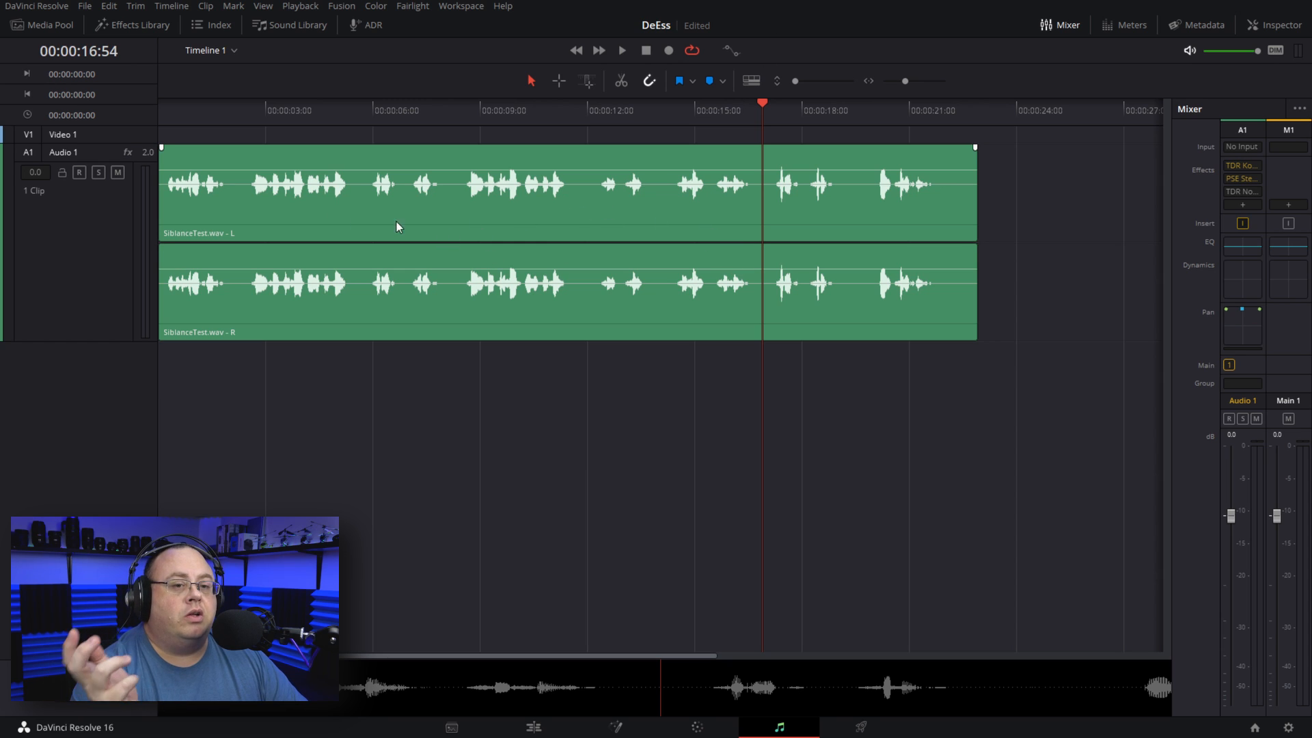
mouse_move(642, 221)
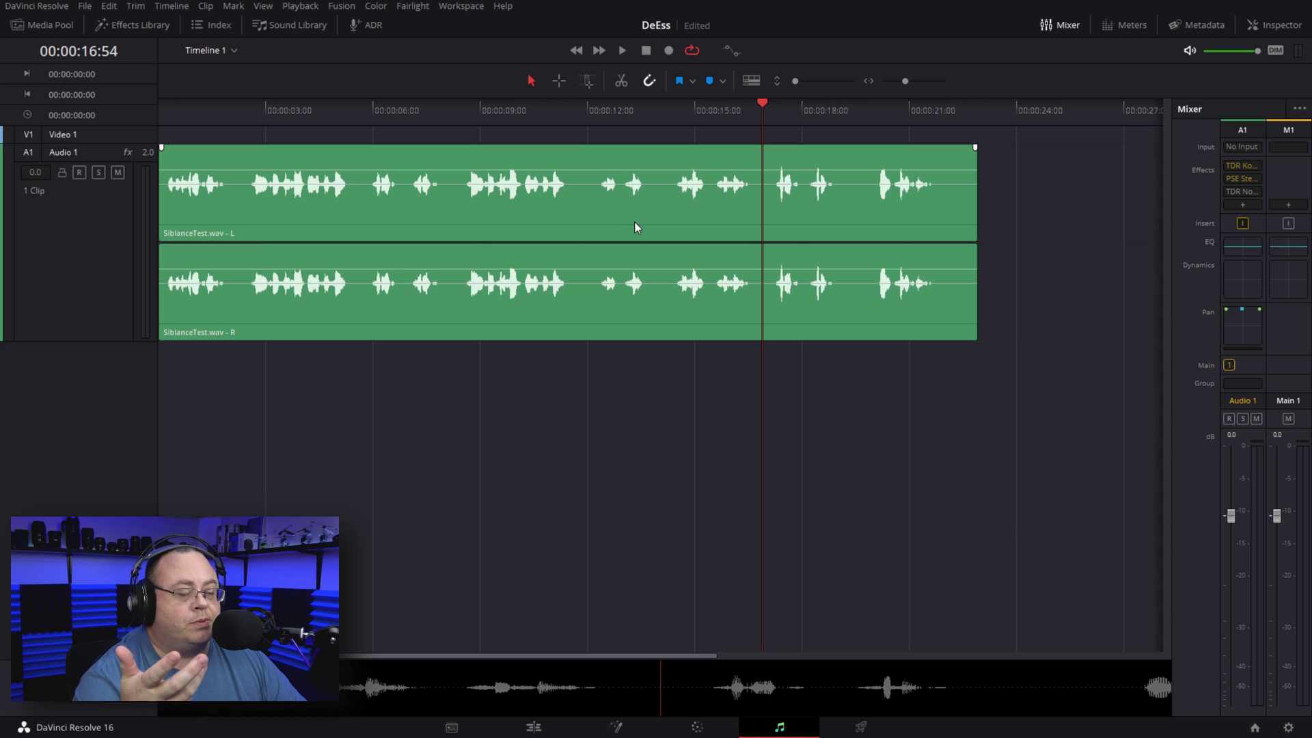
mouse_move(877, 148)
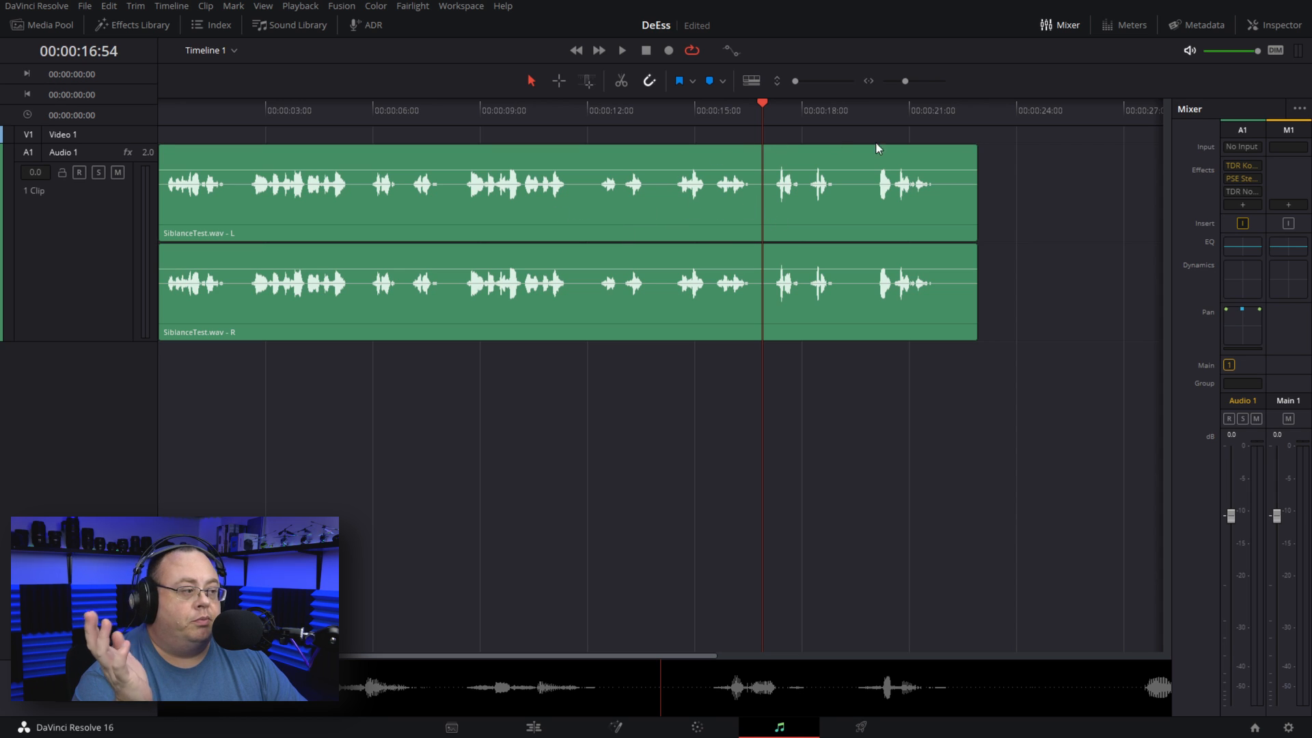
left_click(1241, 178)
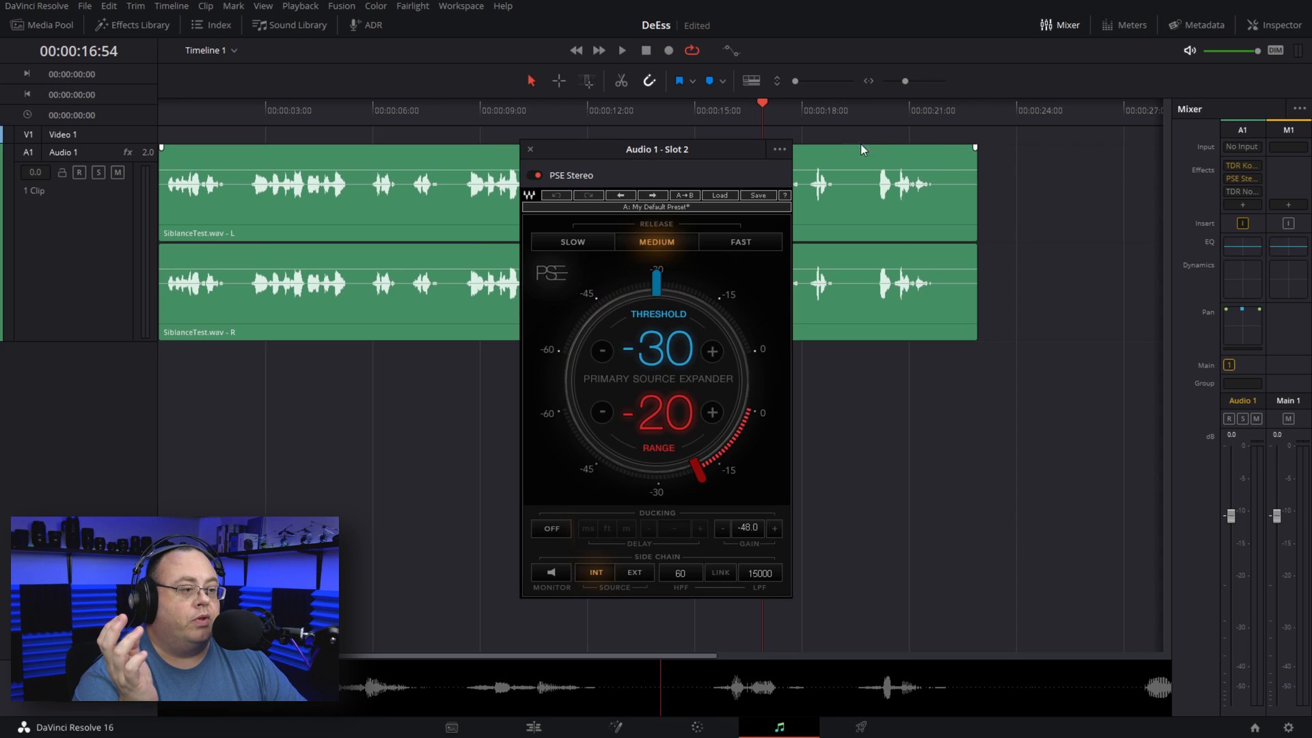
left_click(530, 149)
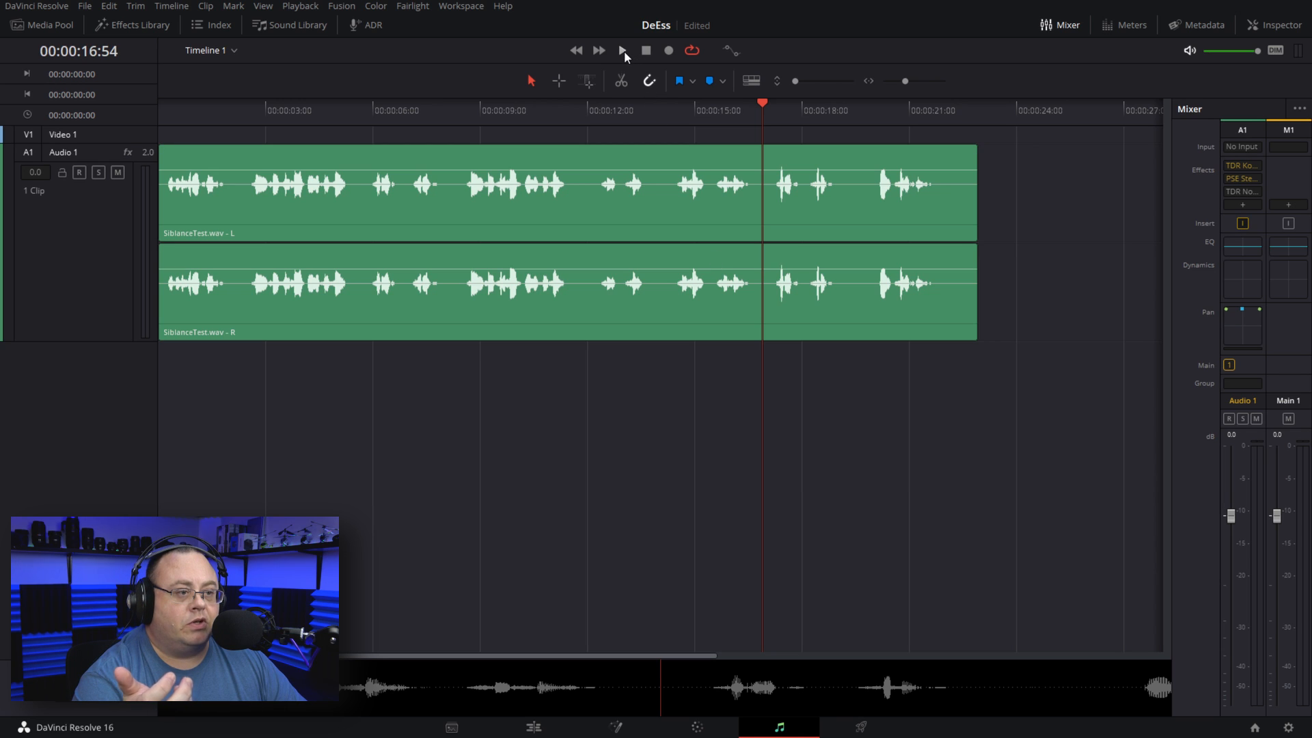
mouse_move(620, 50)
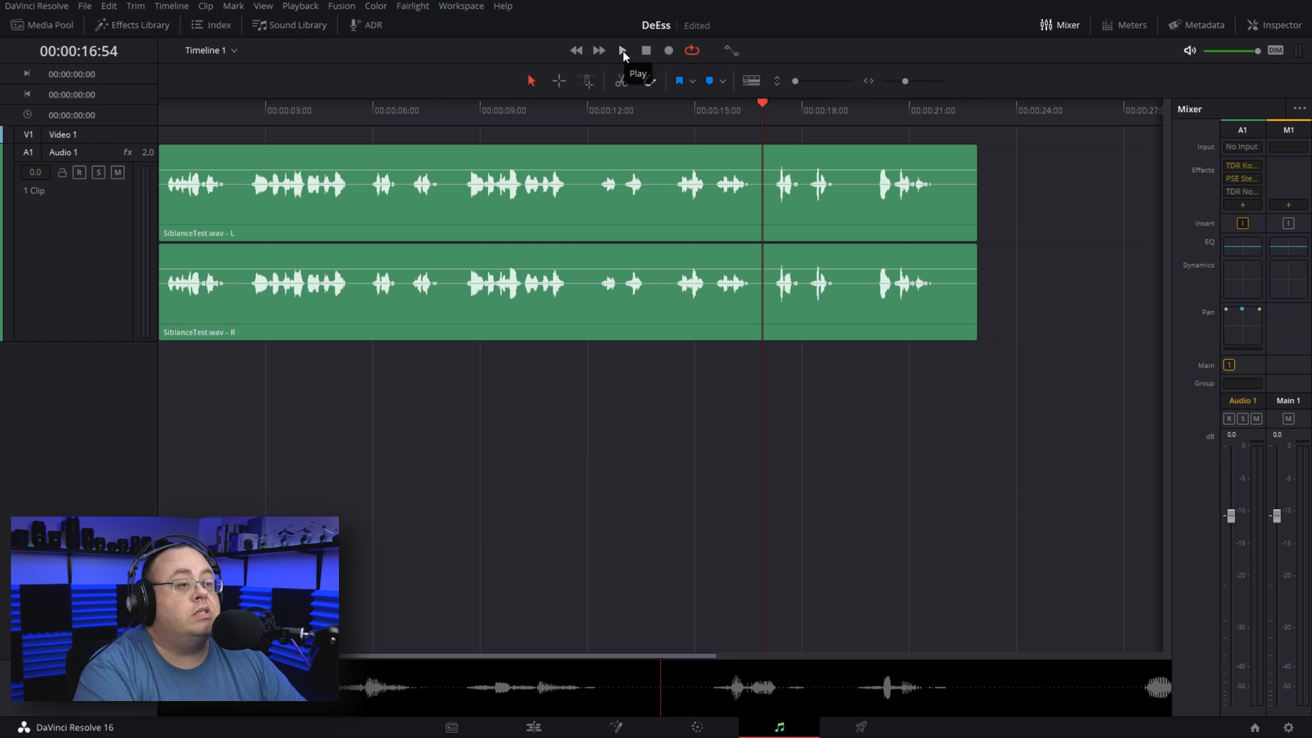
- Play the sibilance clip in a loop to hear the harsh s sounds, then restart playback
left_click(620, 51)
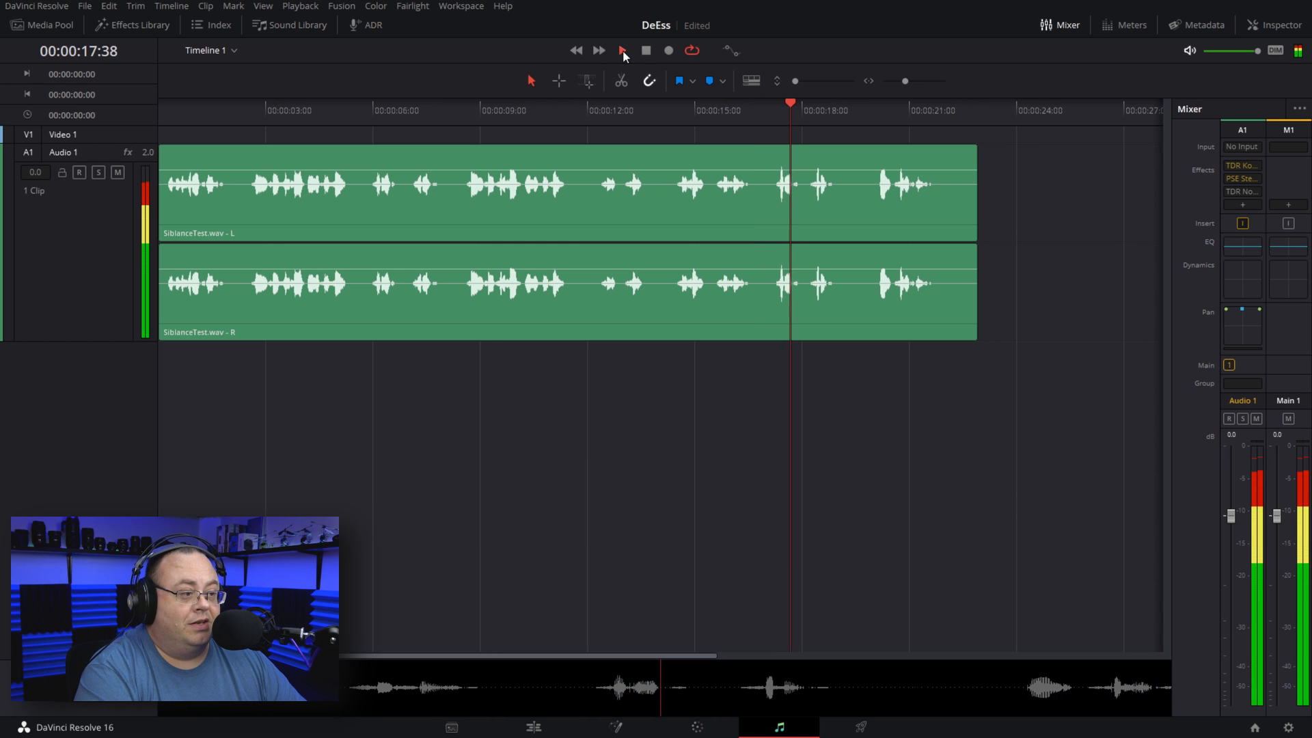
left_click(620, 50)
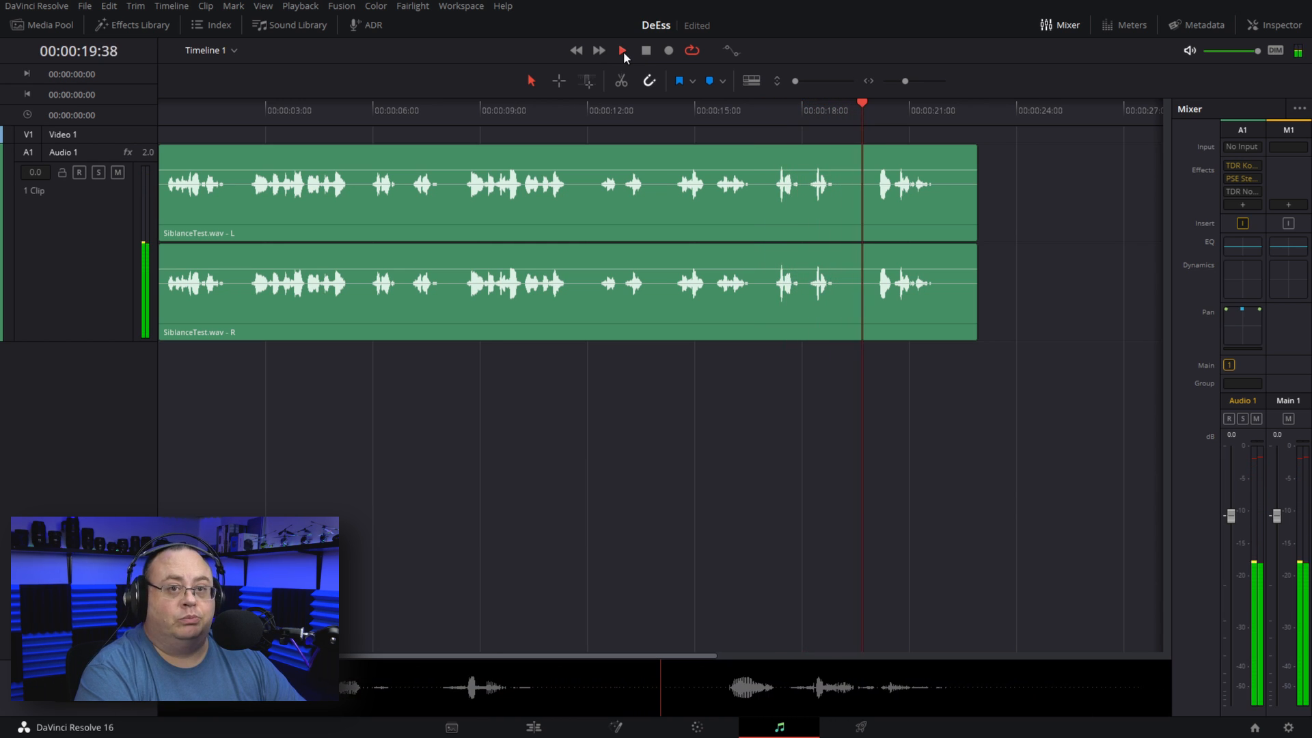
left_click(621, 49)
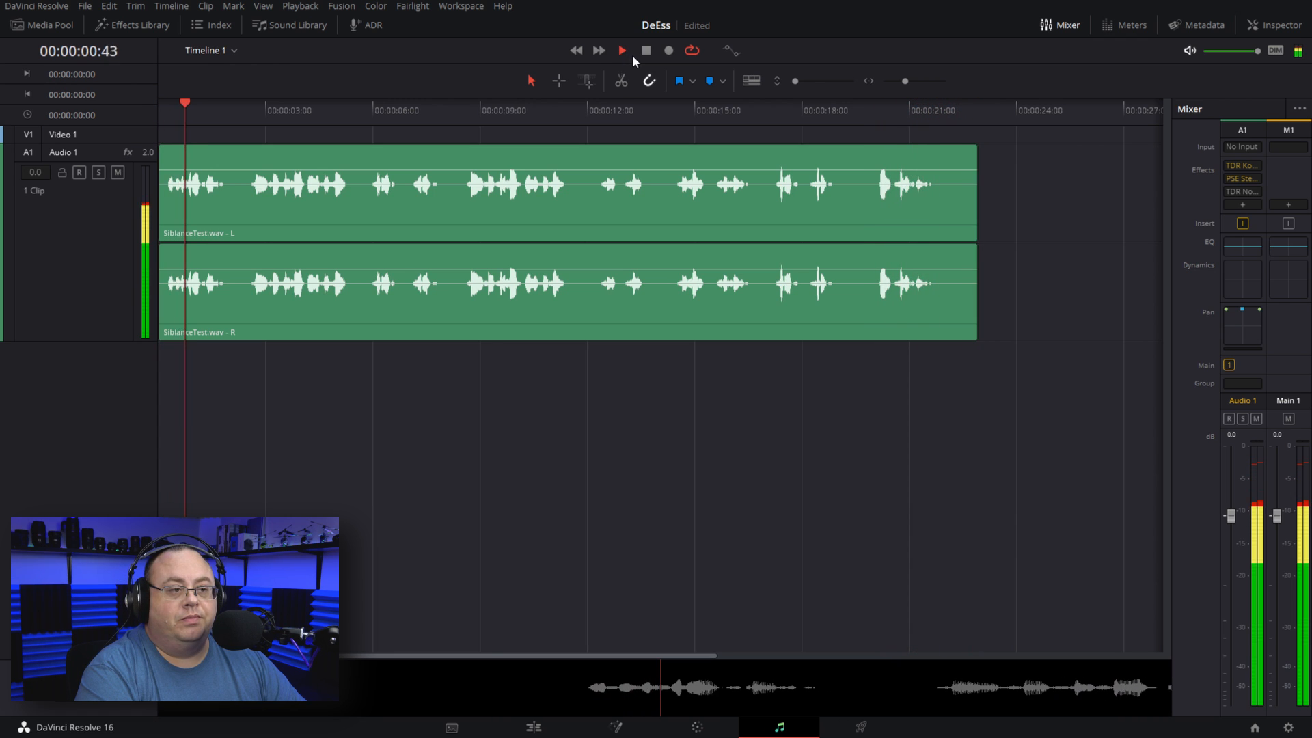
left_click(620, 49)
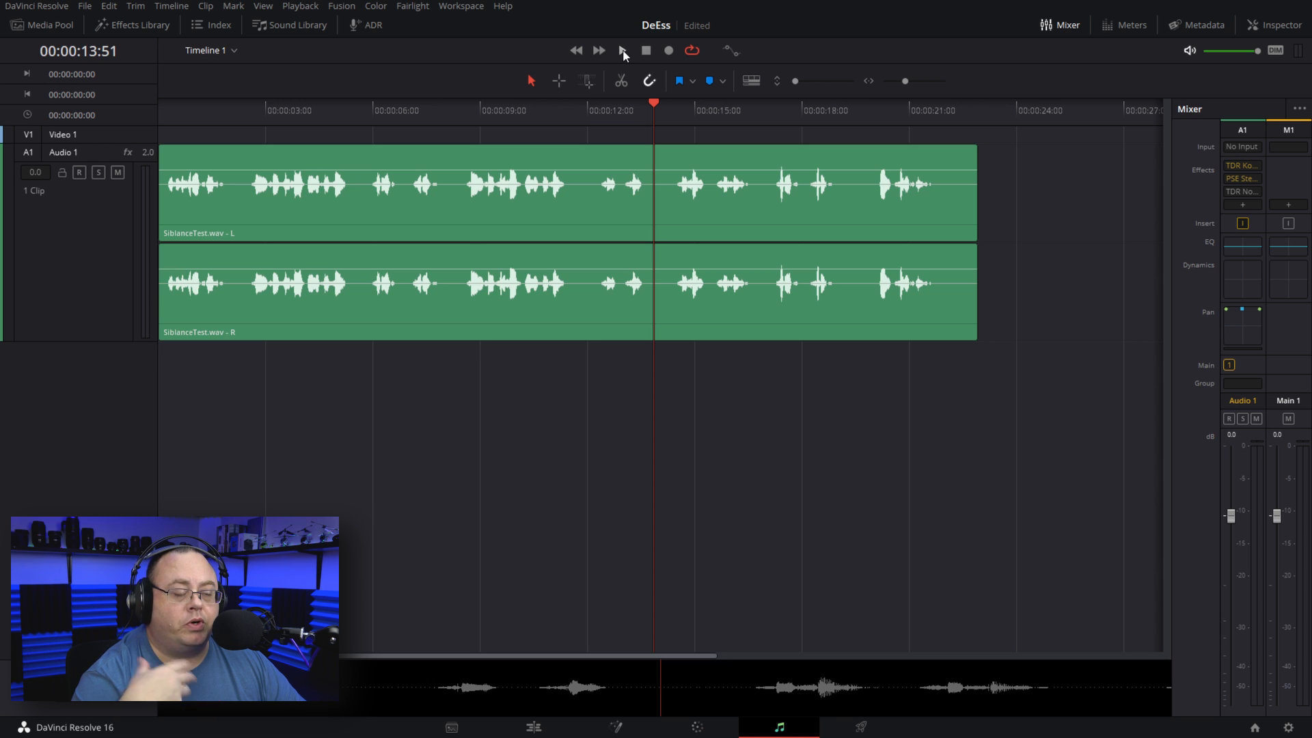
left_click(620, 49)
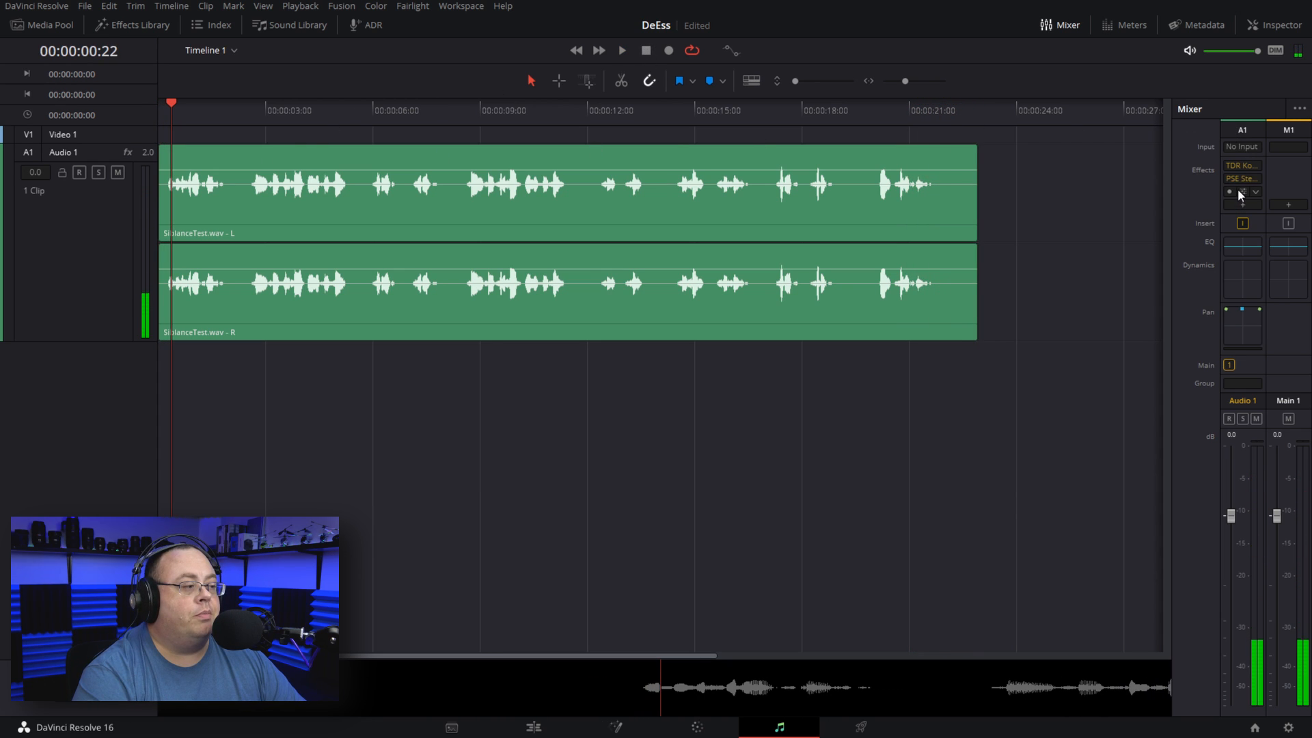
- Bring up TDR Nova from Audio 1's third effect slot and enable the plugin with the DeEssTut preset
left_click(1240, 194)
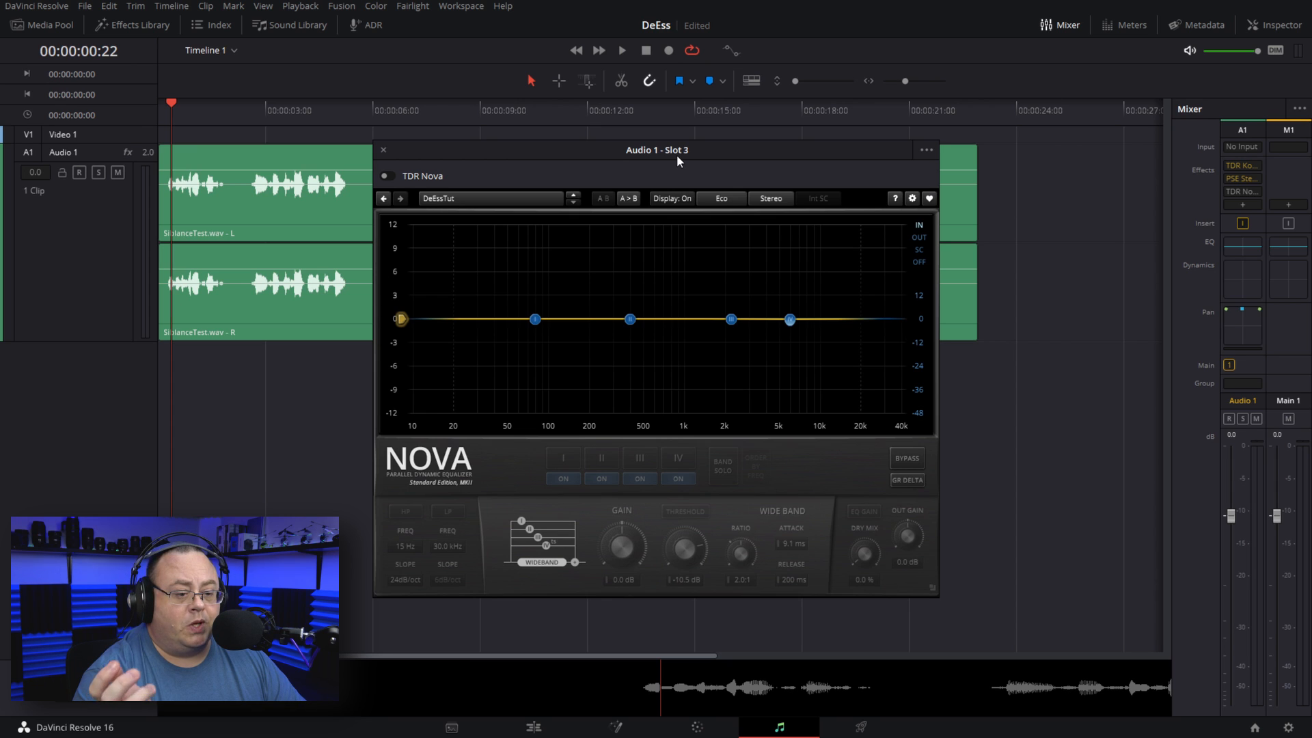
mouse_move(418, 177)
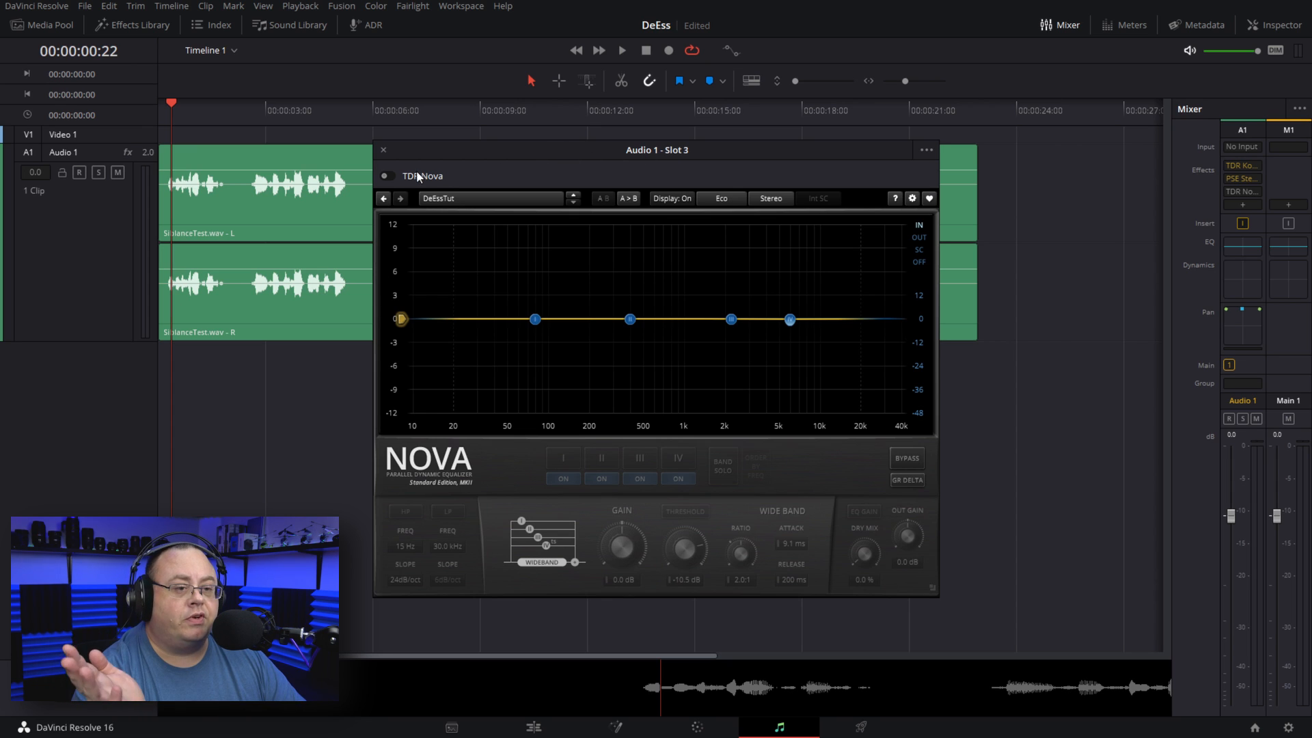
left_click(385, 175)
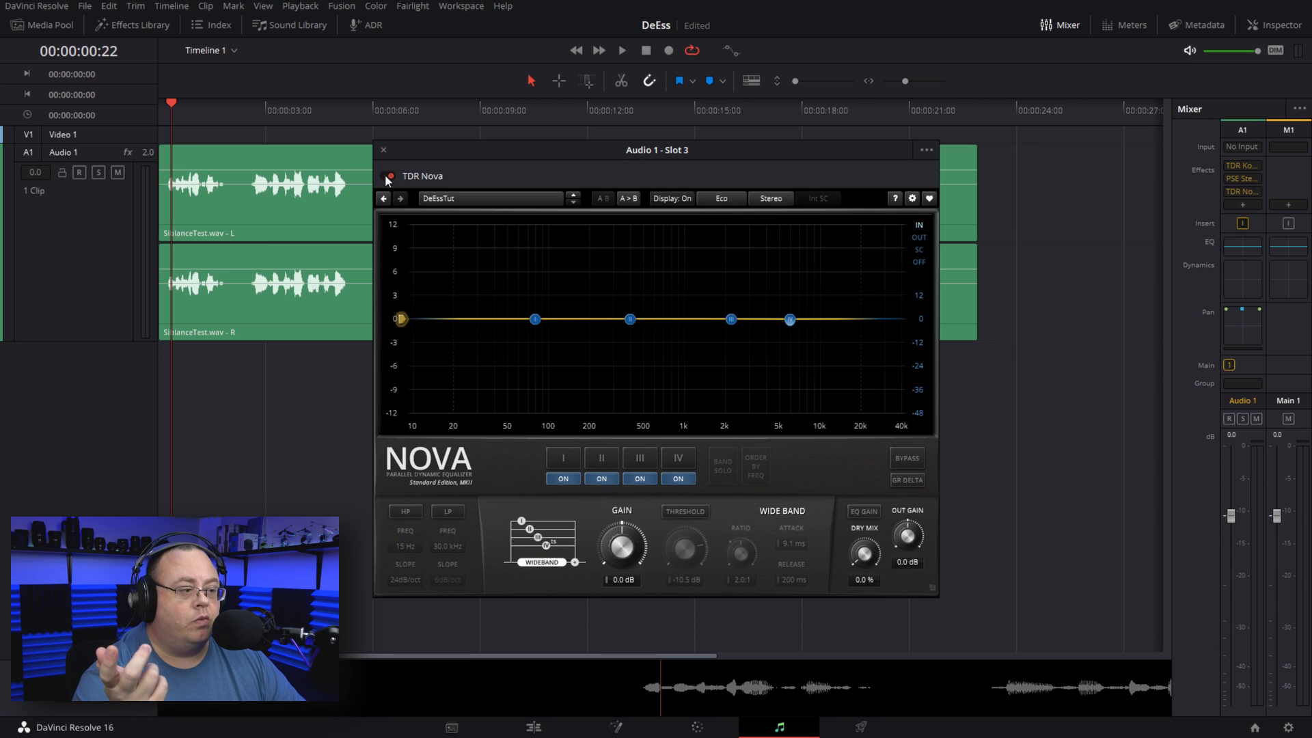
mouse_move(910, 259)
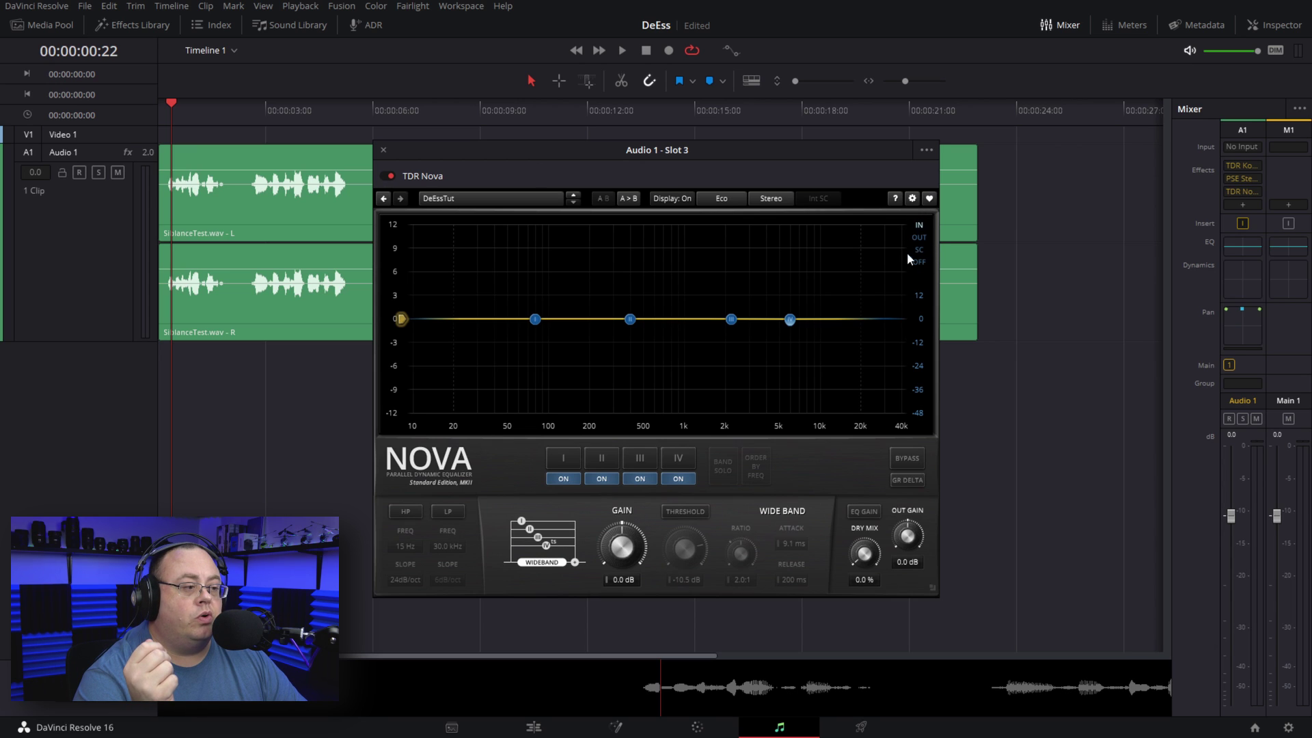
mouse_move(924, 252)
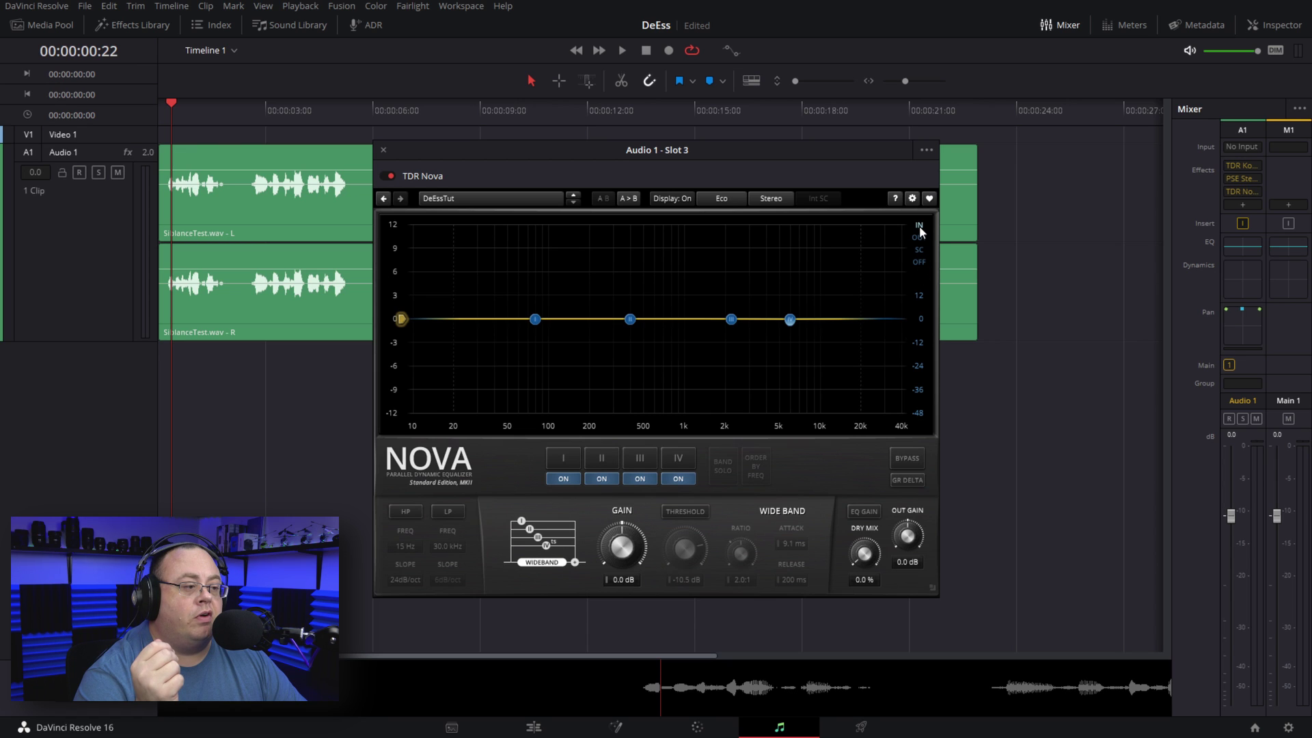
mouse_move(876, 328)
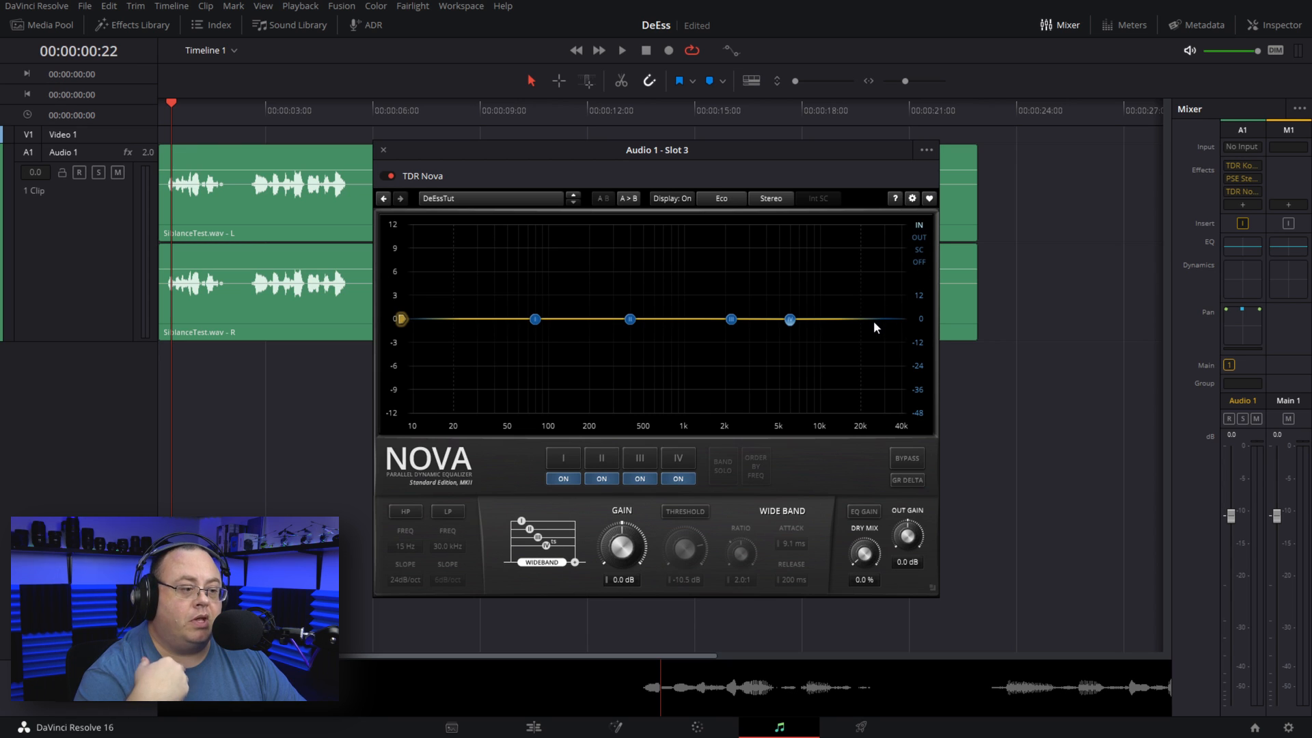
mouse_move(637, 68)
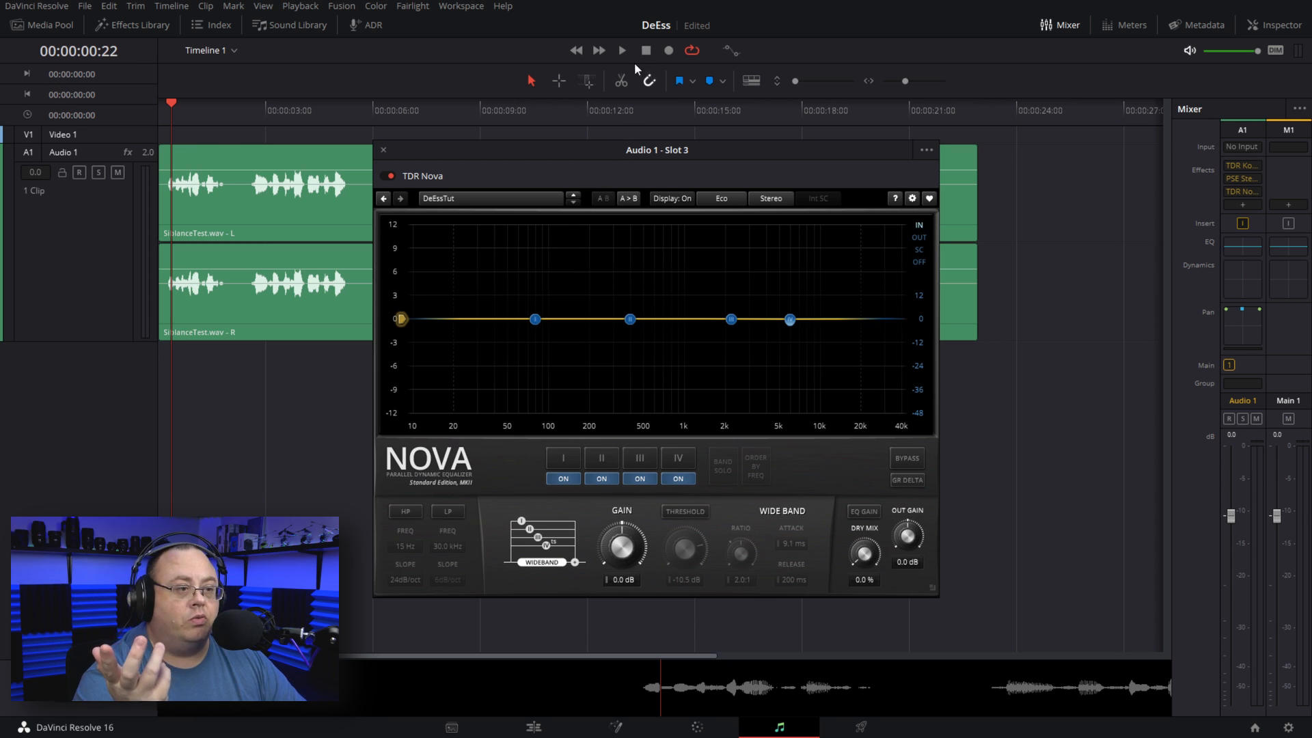
- Play the clip to watch Nova's live spectrum analyser, stopping near 6 seconds
left_click(622, 49)
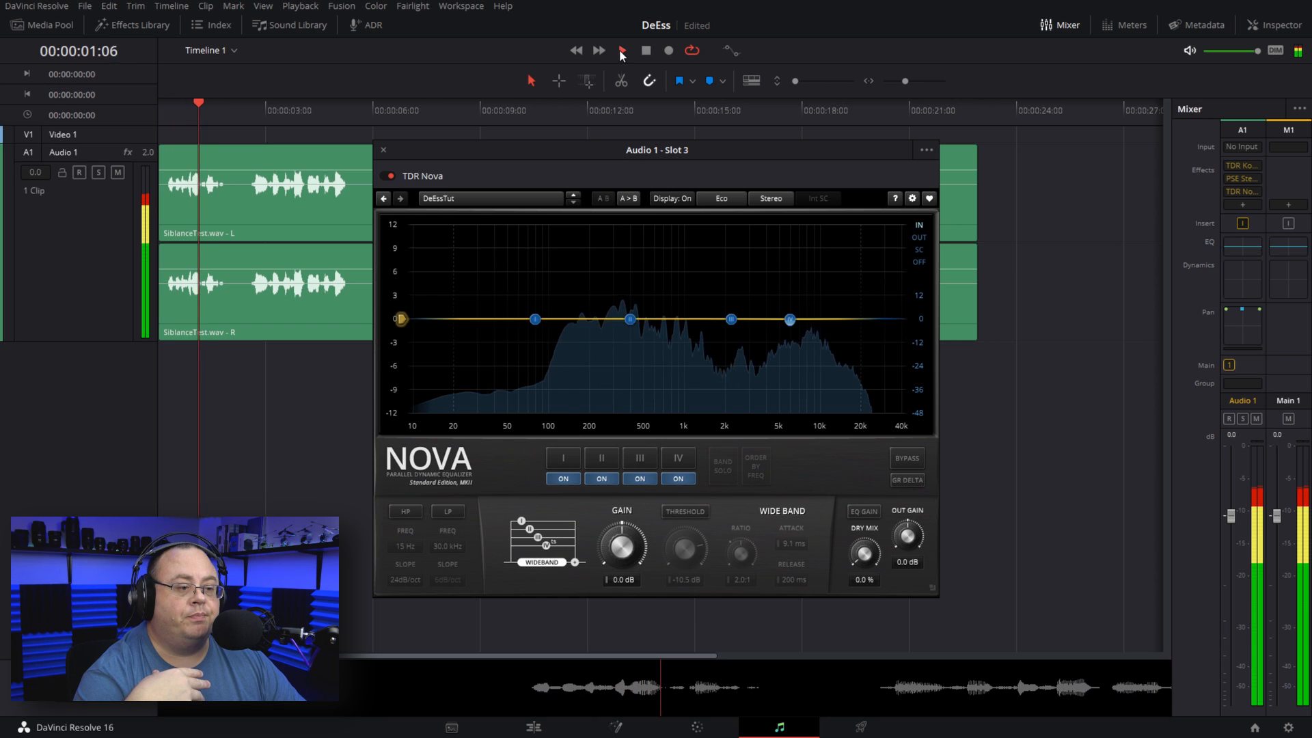
left_click(620, 49)
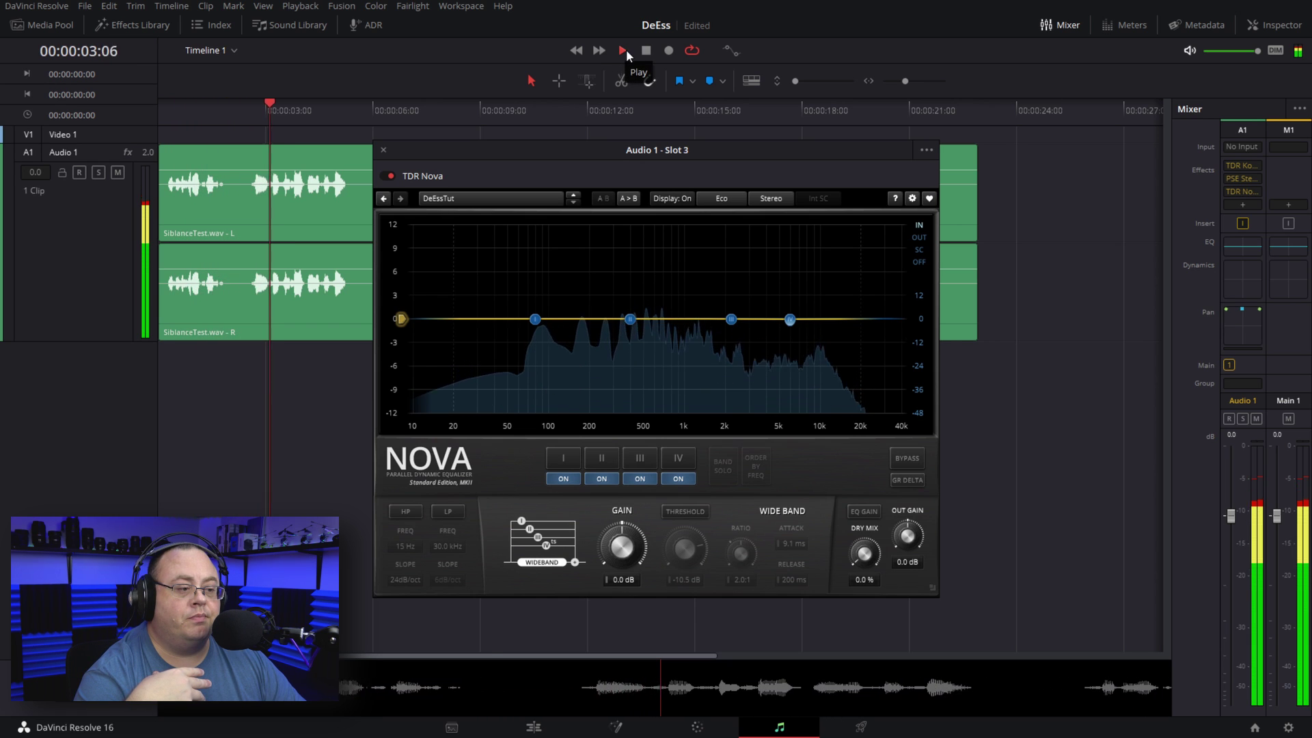
left_click(620, 50)
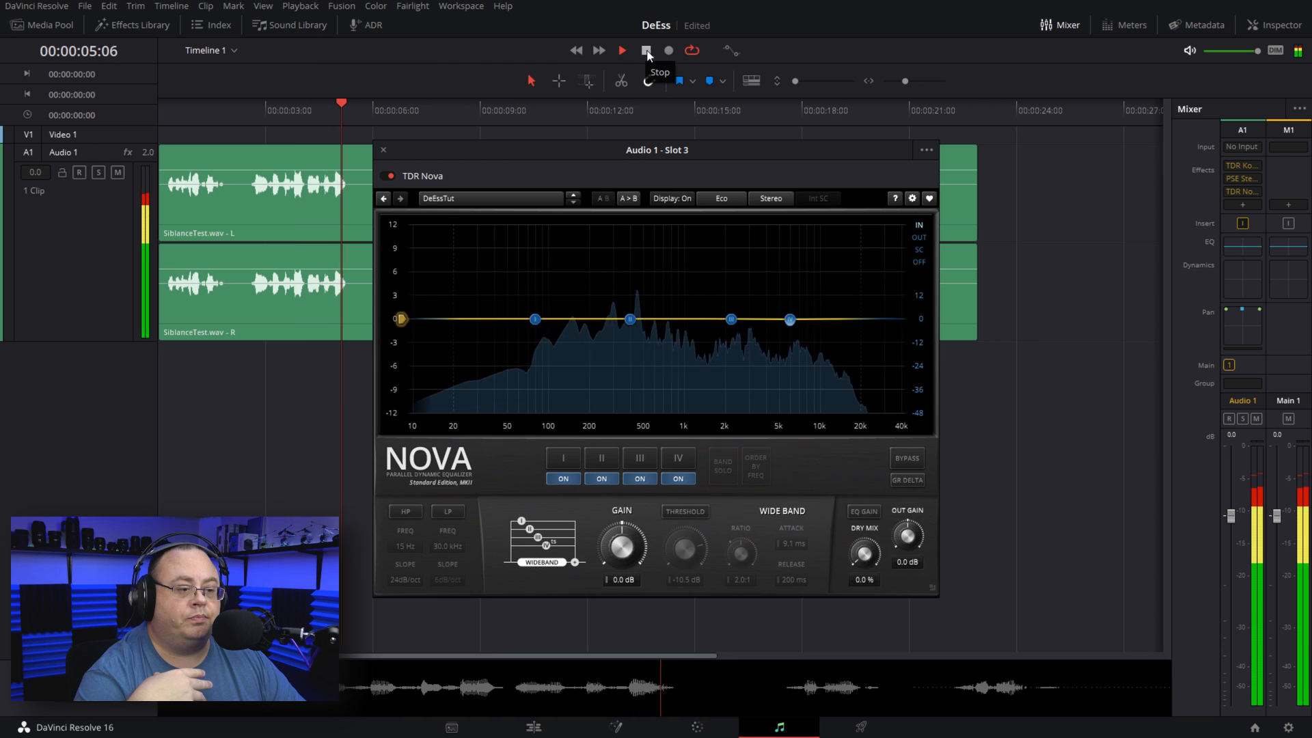
left_click(645, 50)
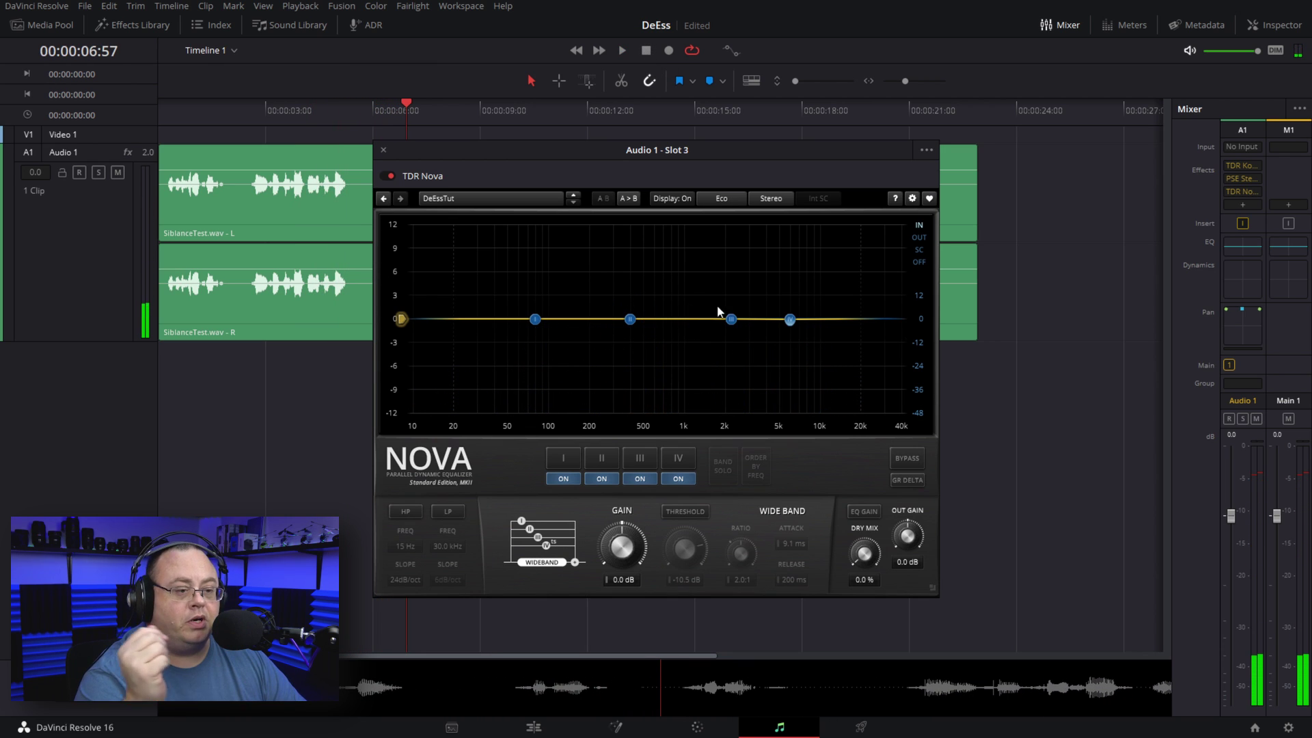
mouse_move(713, 316)
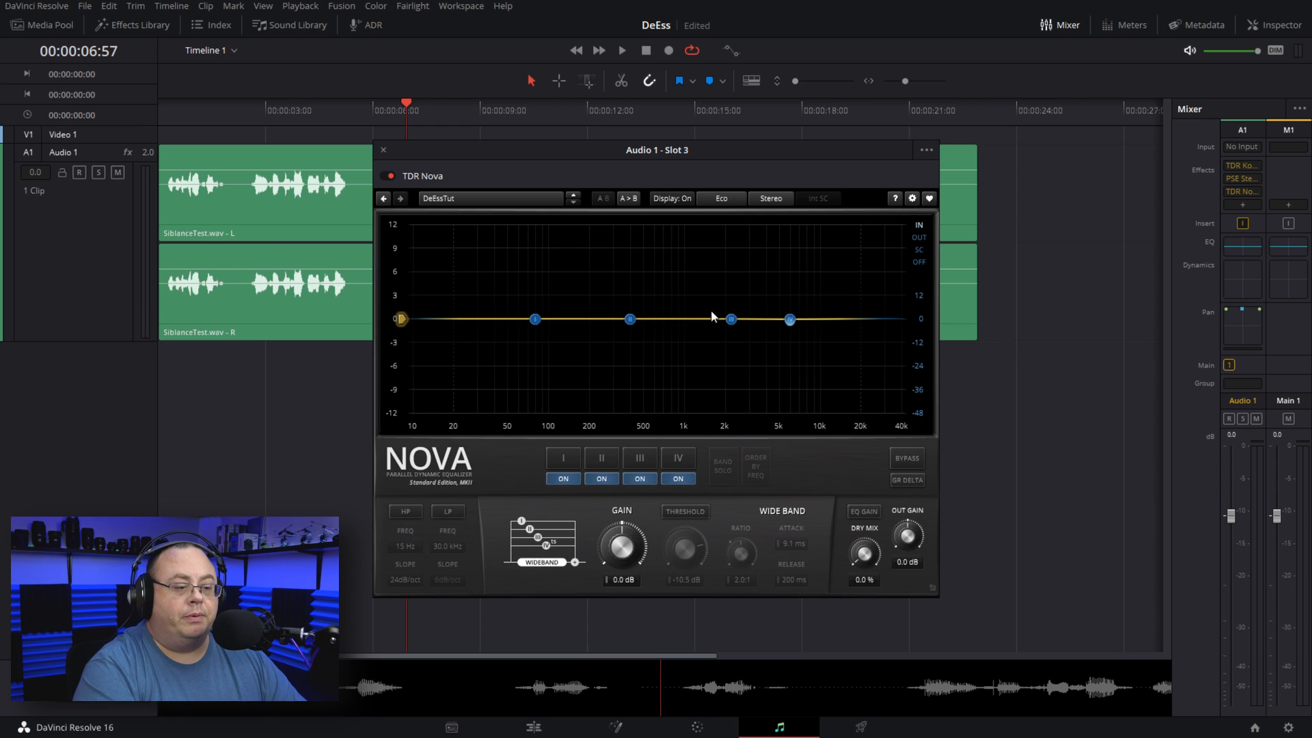
mouse_move(927, 309)
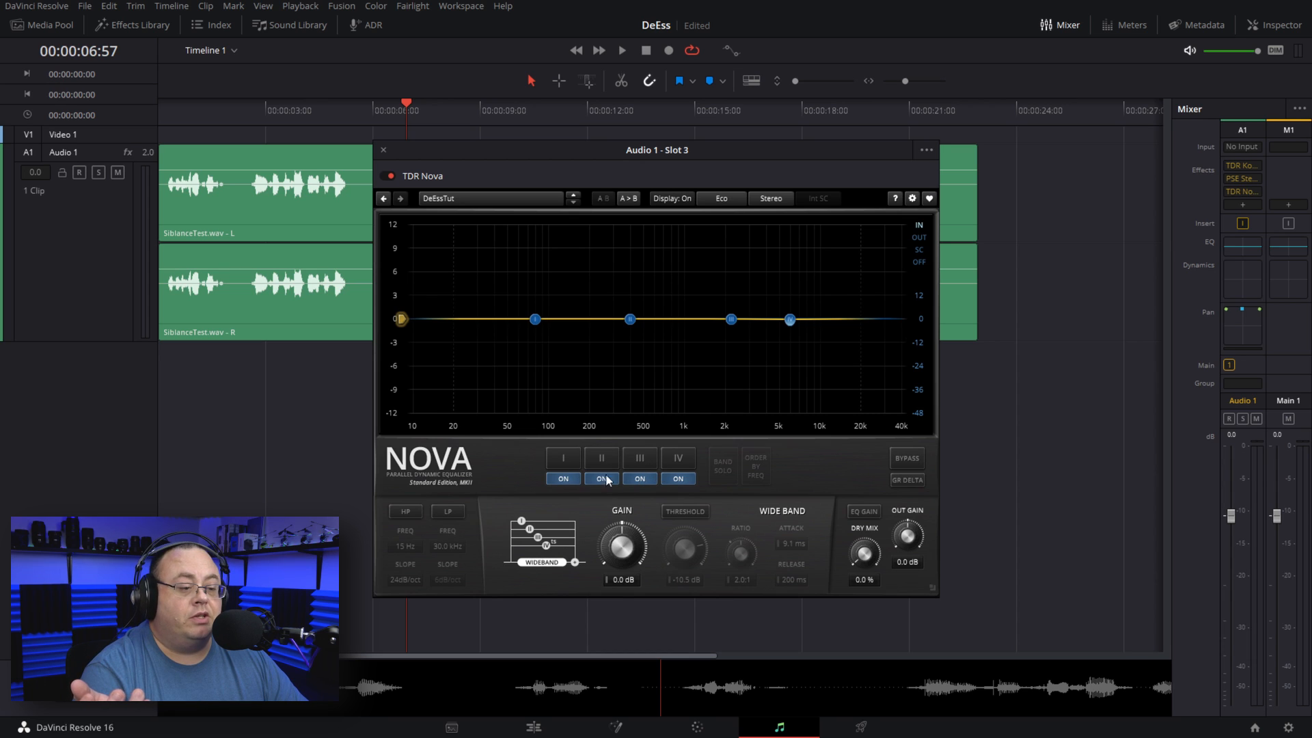
- Disable Nova bands I–III and show band IV's controls at 6.0 kHz
left_click(563, 478)
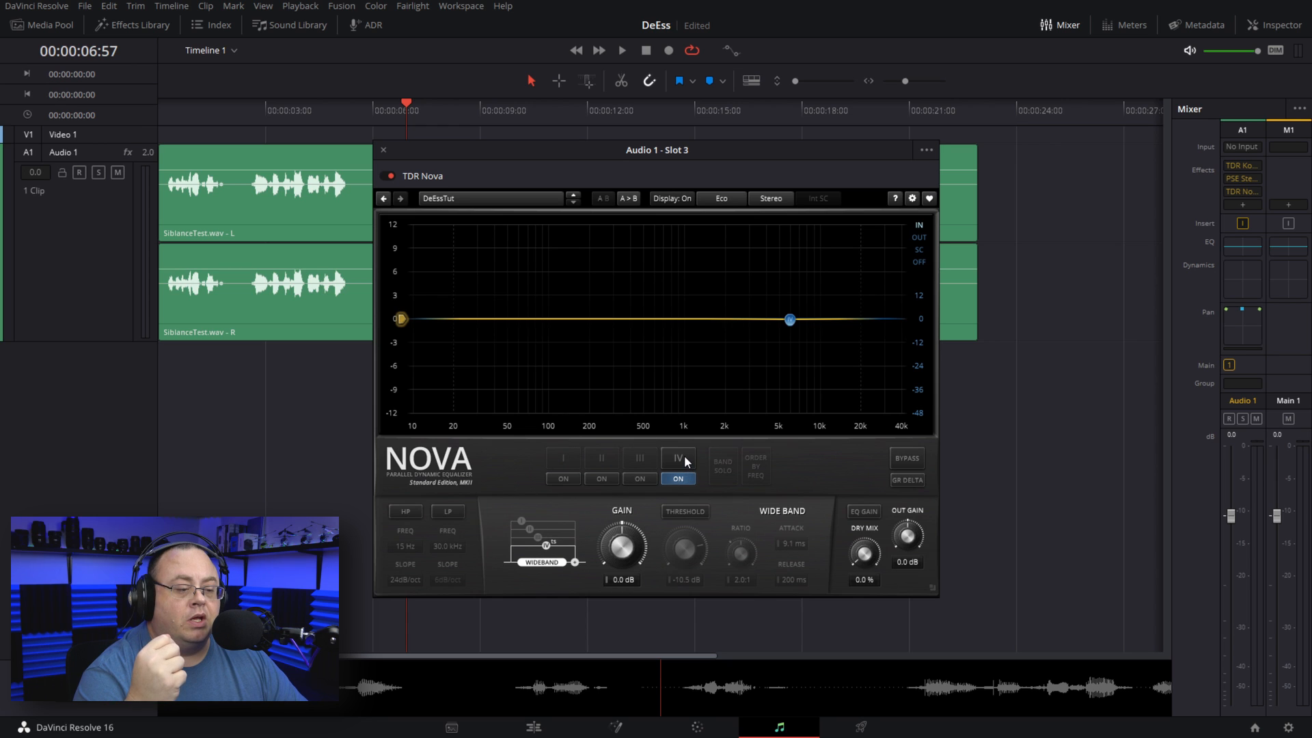
left_click(678, 459)
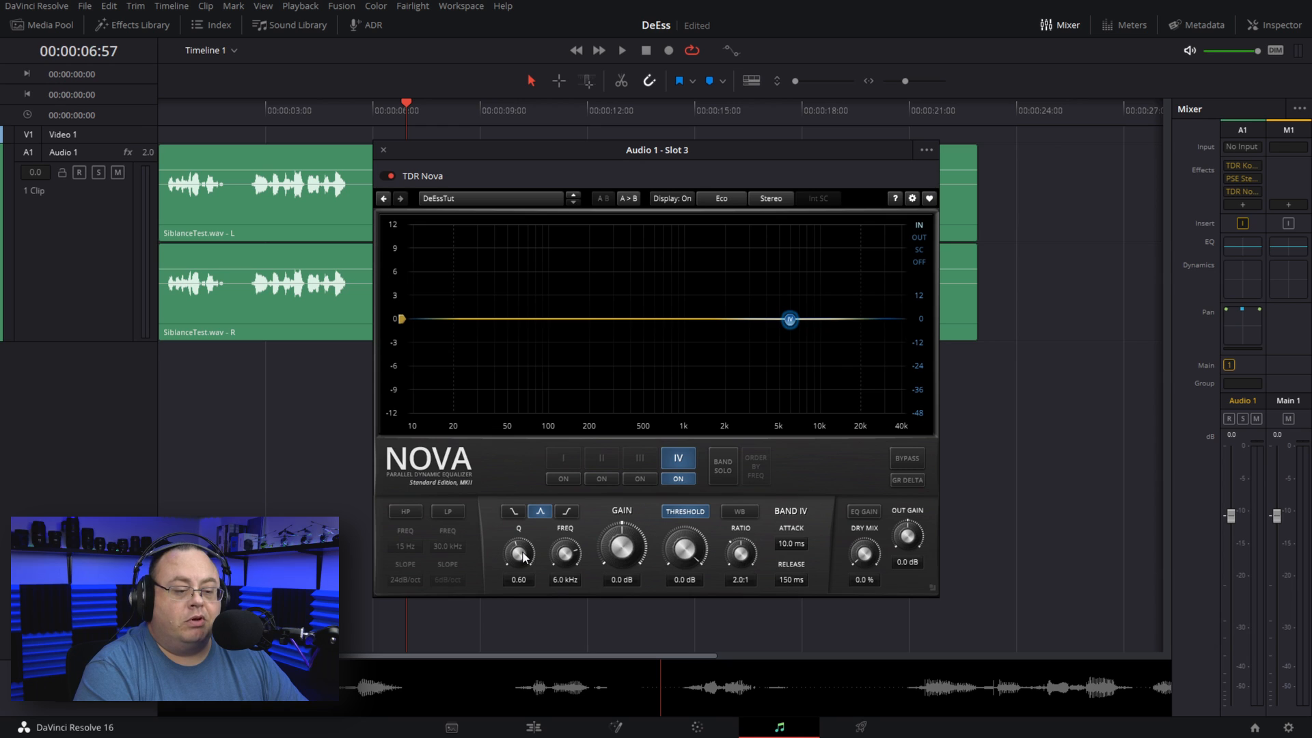
- Narrow band IV by raising its Q knob to roughly 3
left_click_drag(518, 552, 518, 536)
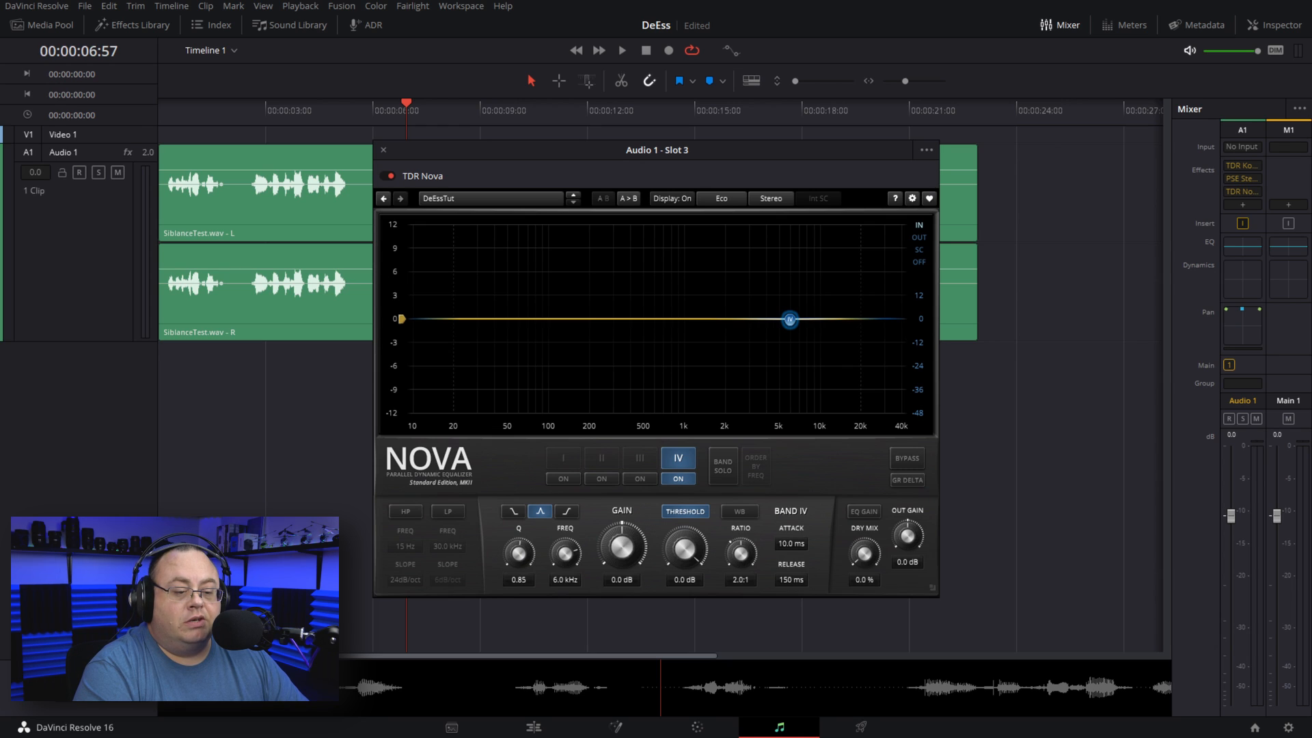
left_click_drag(516, 551, 517, 501)
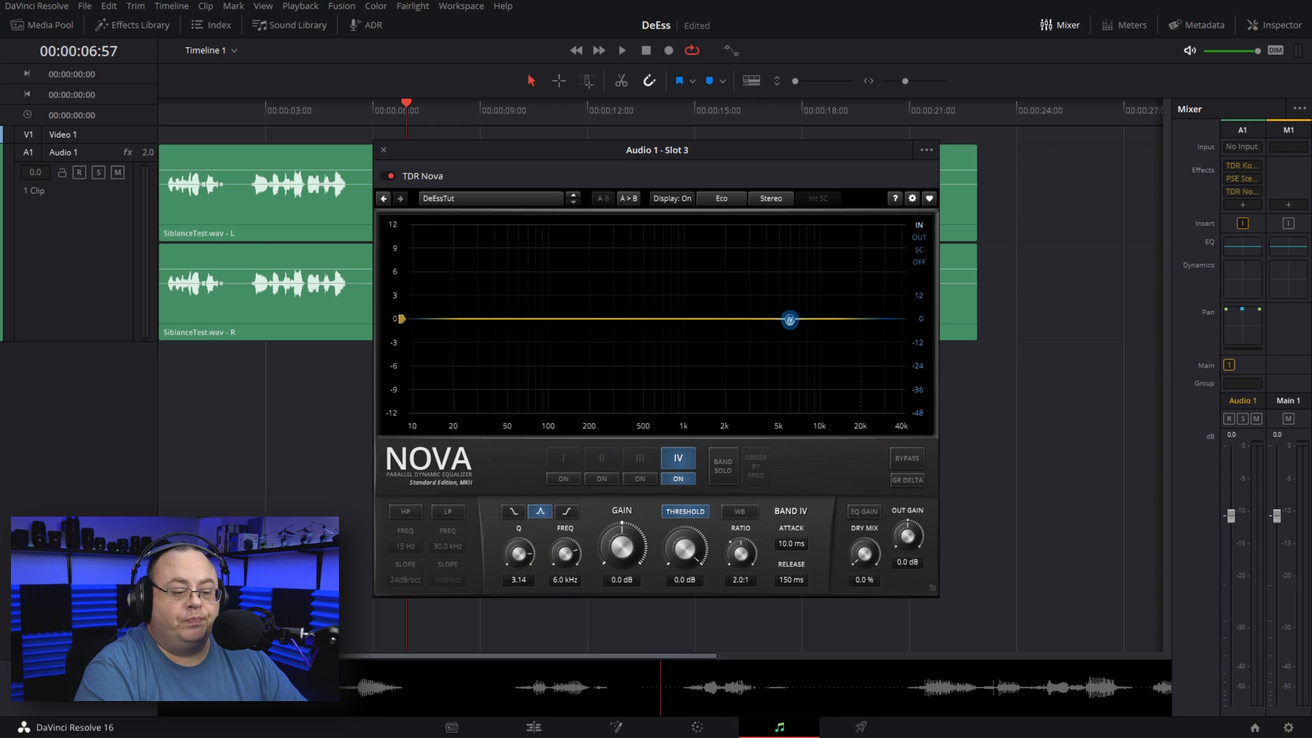
left_click_drag(516, 550, 516, 527)
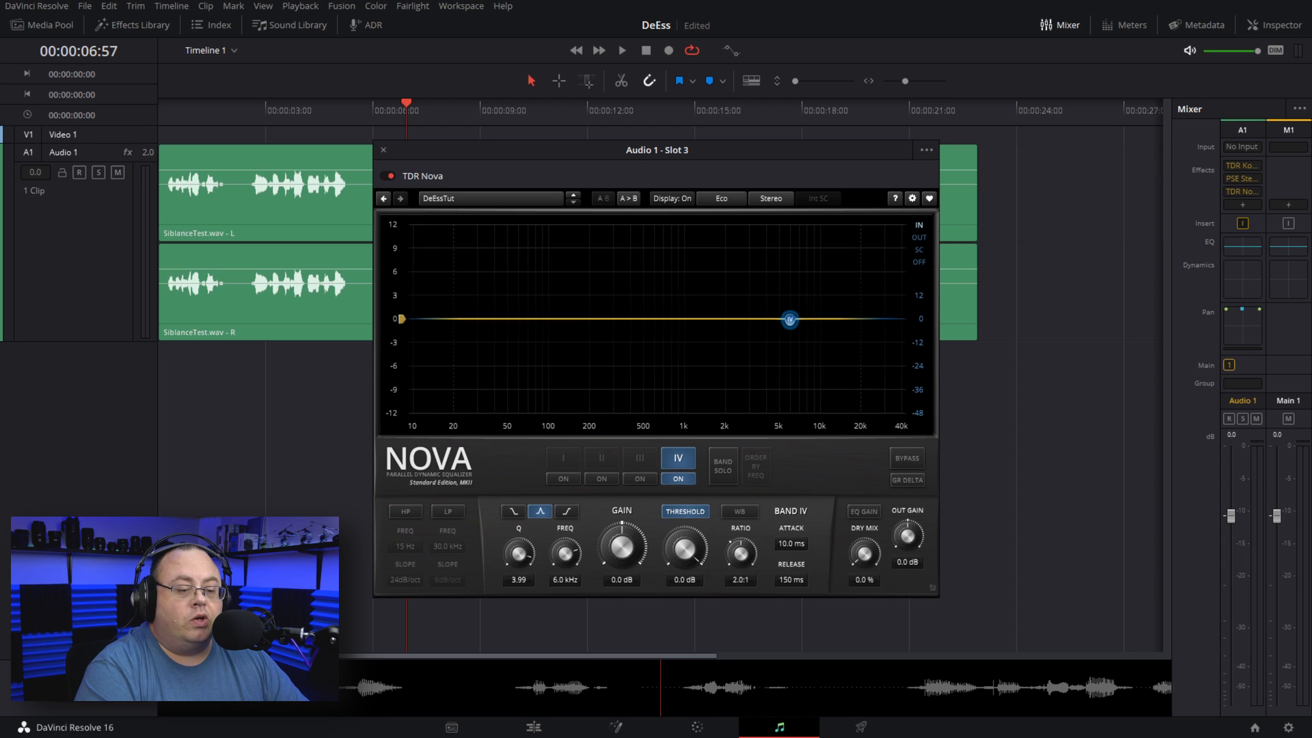
left_click_drag(517, 550, 517, 568)
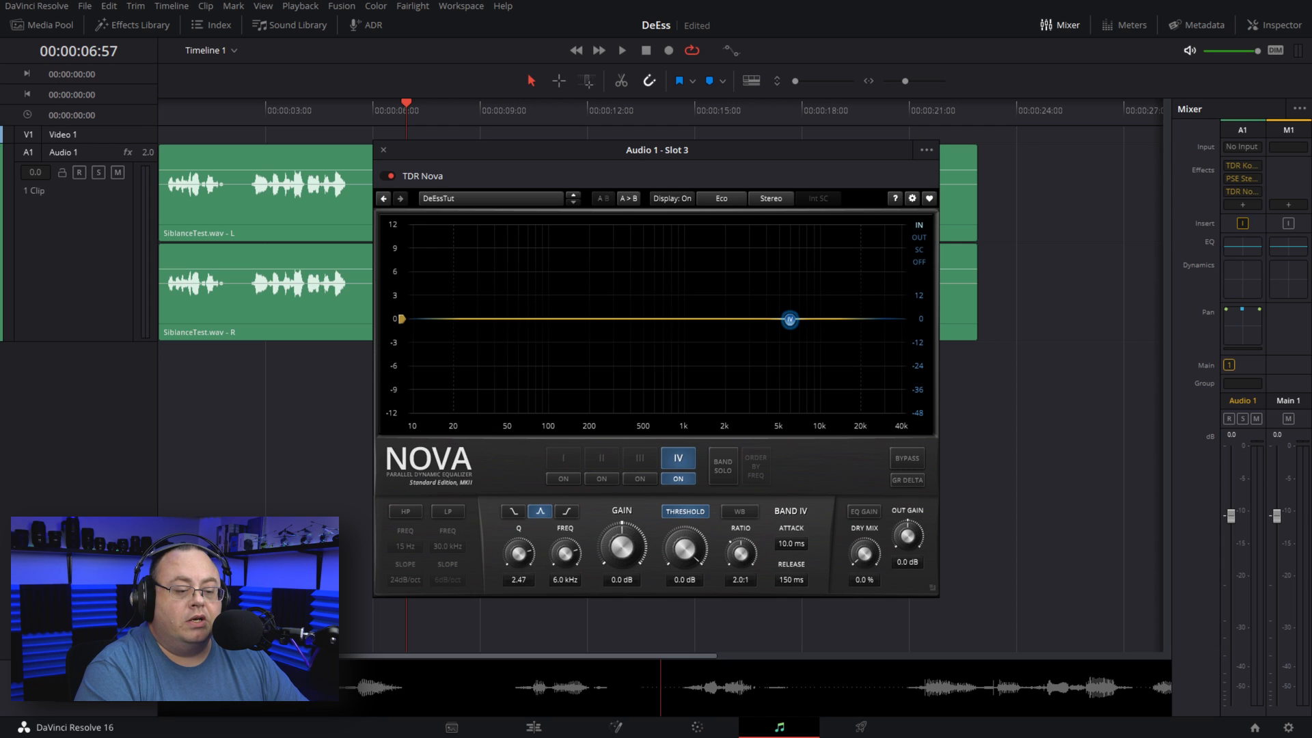
left_click_drag(517, 551, 514, 560)
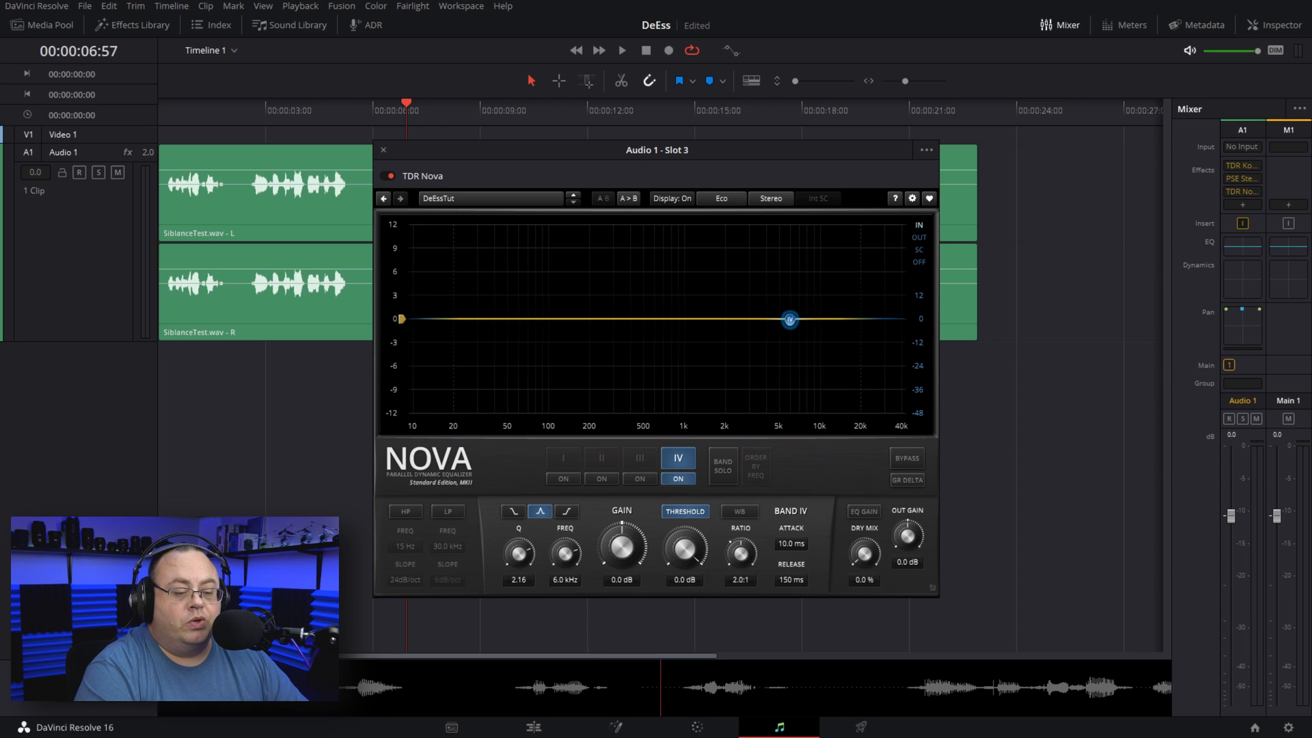
left_click_drag(516, 552, 517, 519)
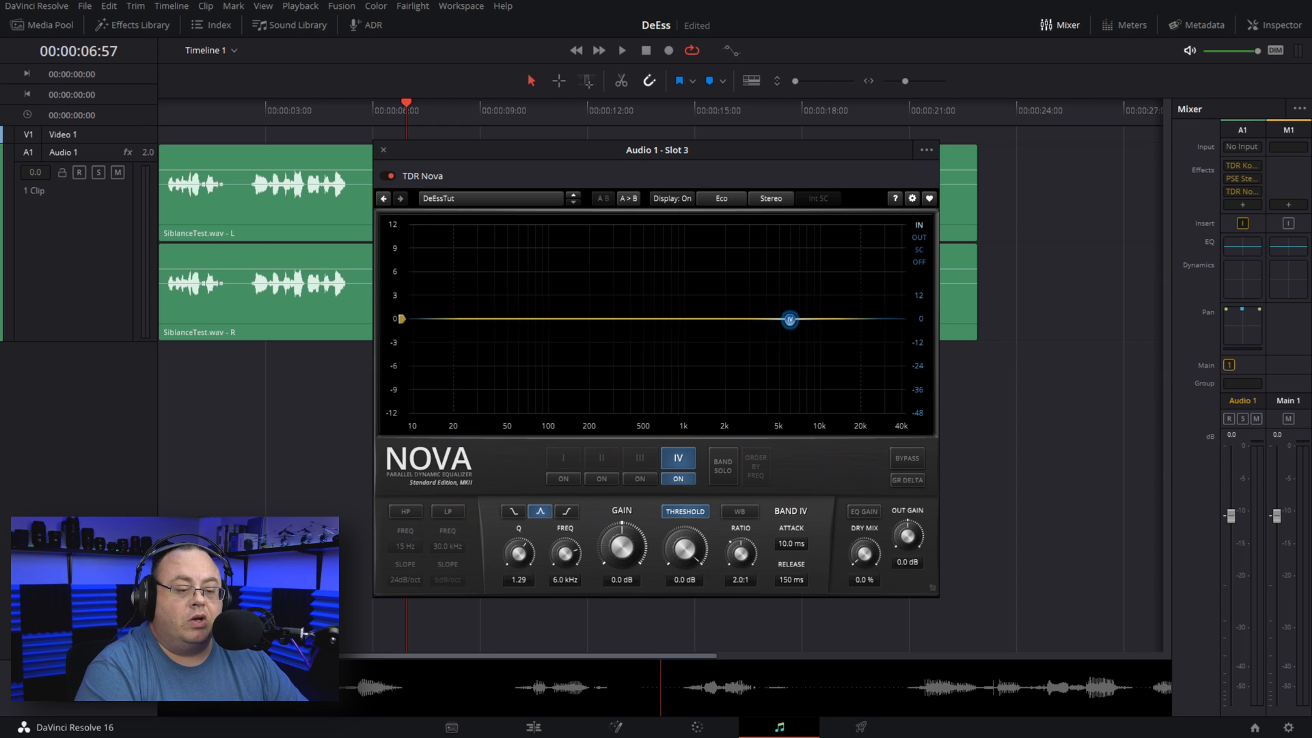
left_click_drag(517, 550, 516, 559)
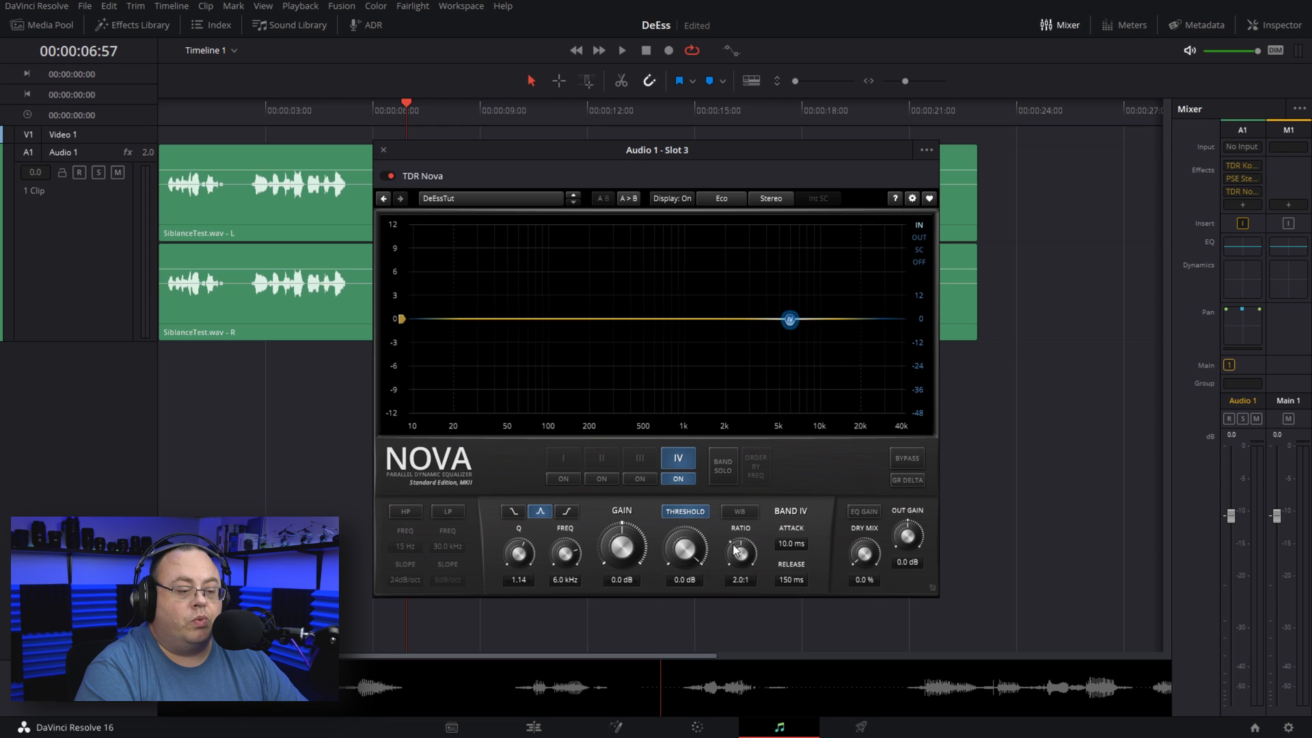
- Lower band IV's threshold to -25.0 dB
left_click_drag(684, 548, 684, 561)
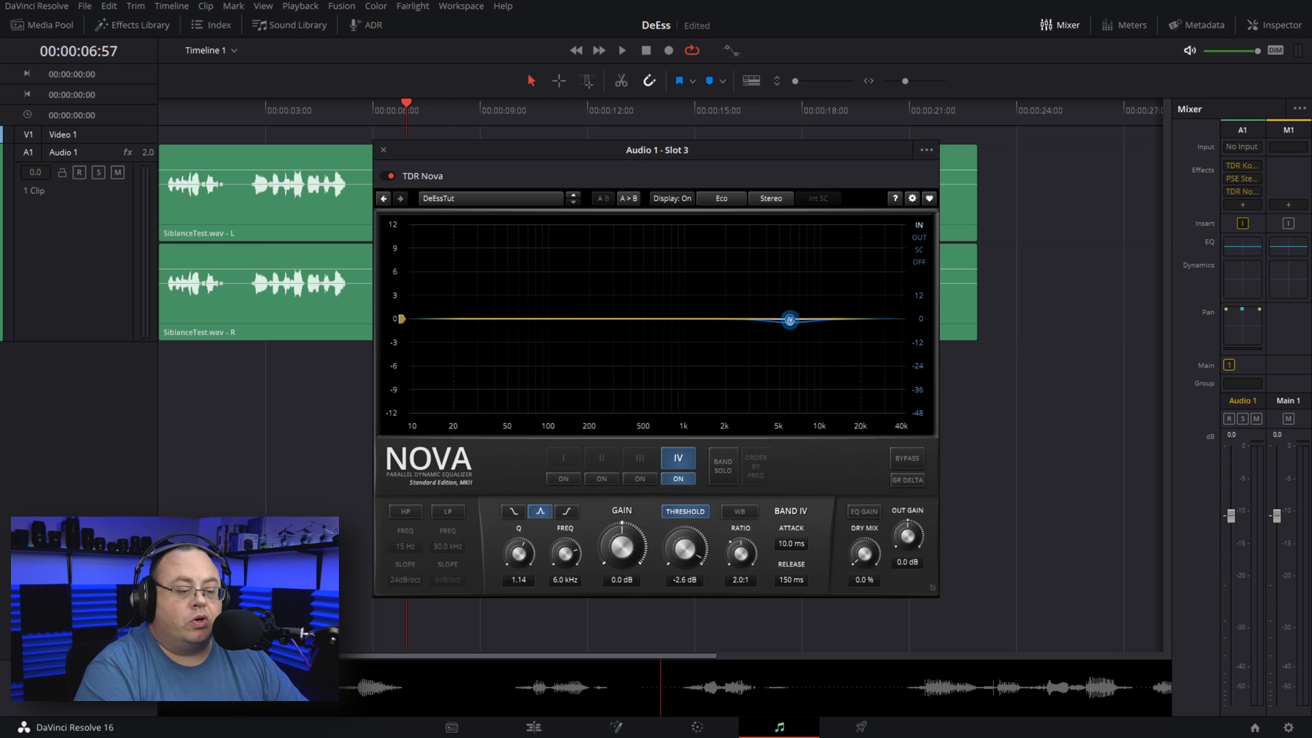
left_click_drag(684, 548, 683, 586)
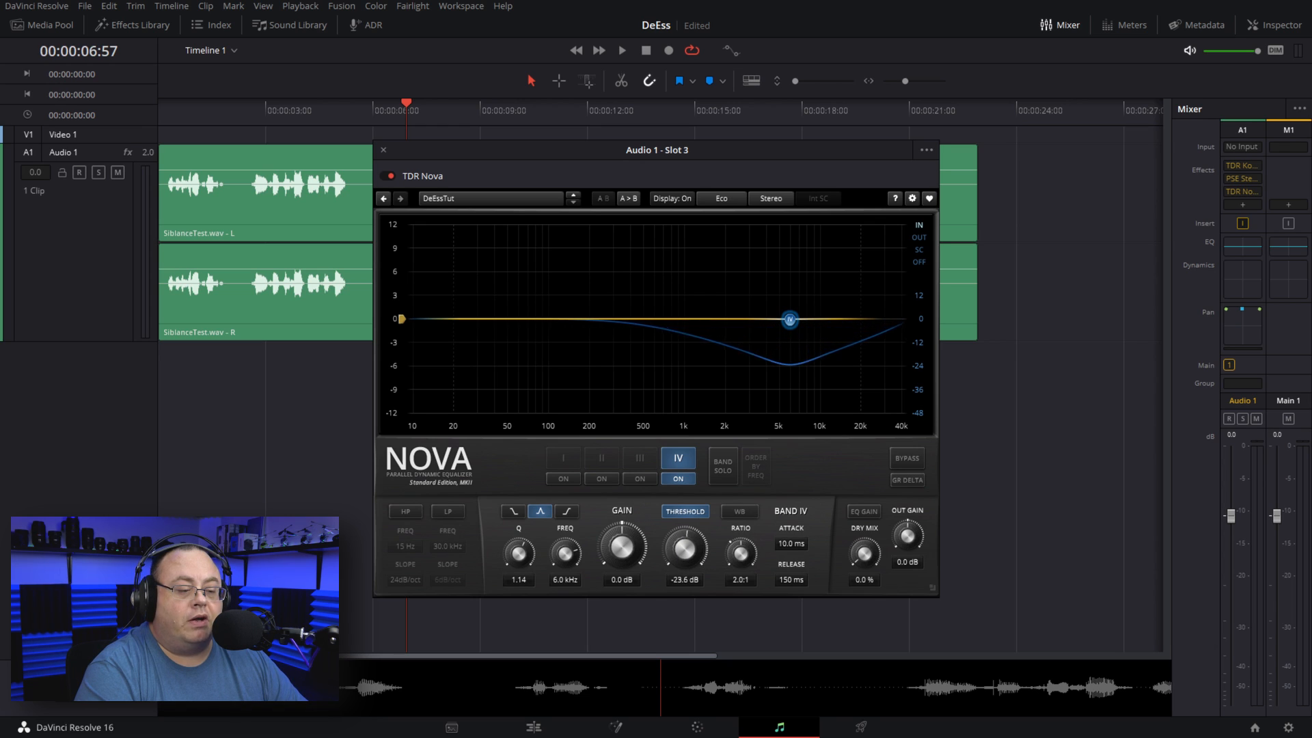
left_click_drag(684, 548, 684, 556)
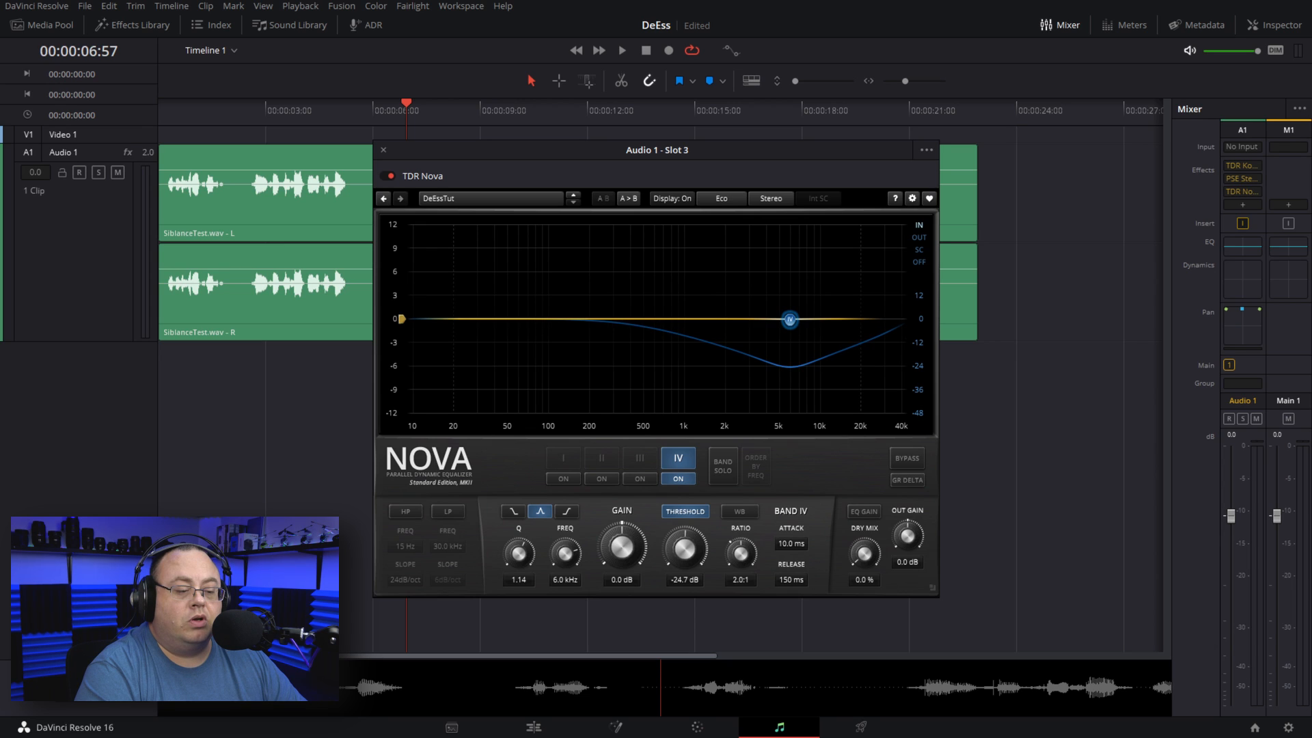
left_click_drag(683, 548, 683, 552)
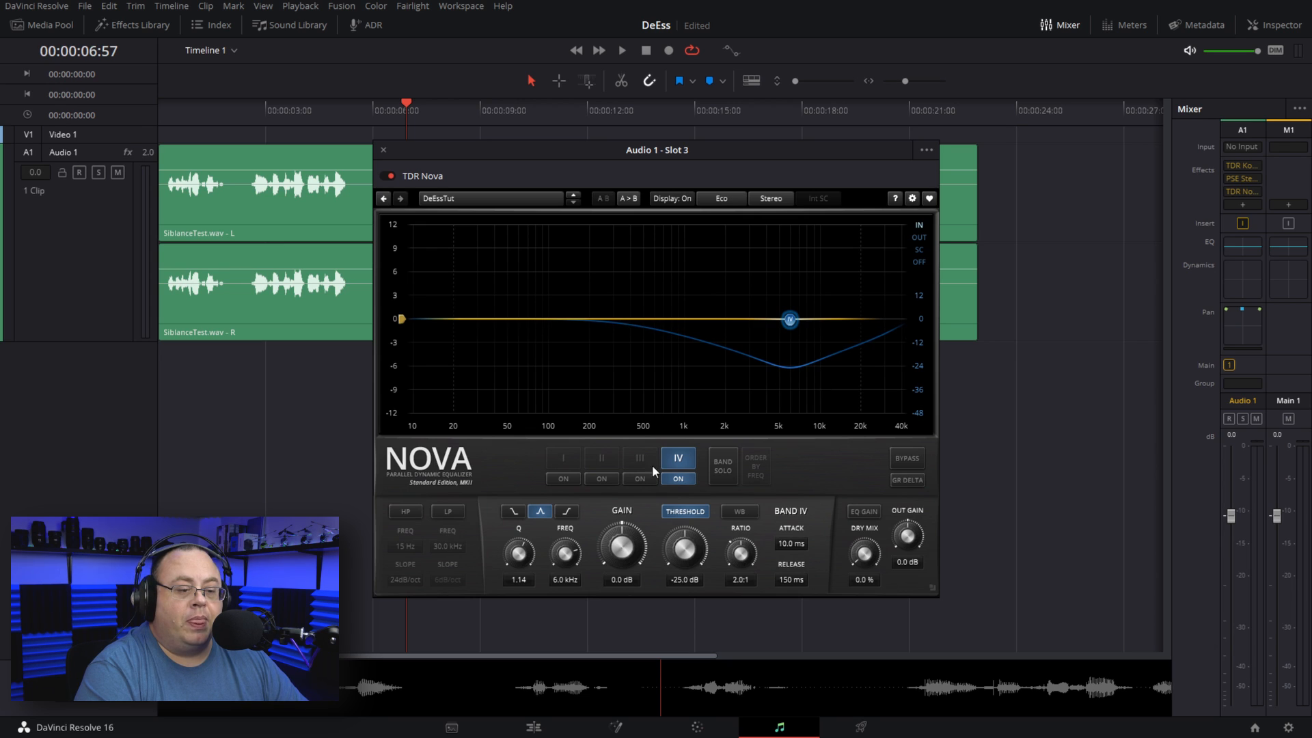
- Fine-tune band IV's Q up to about 4.01
left_click_drag(516, 551, 517, 572)
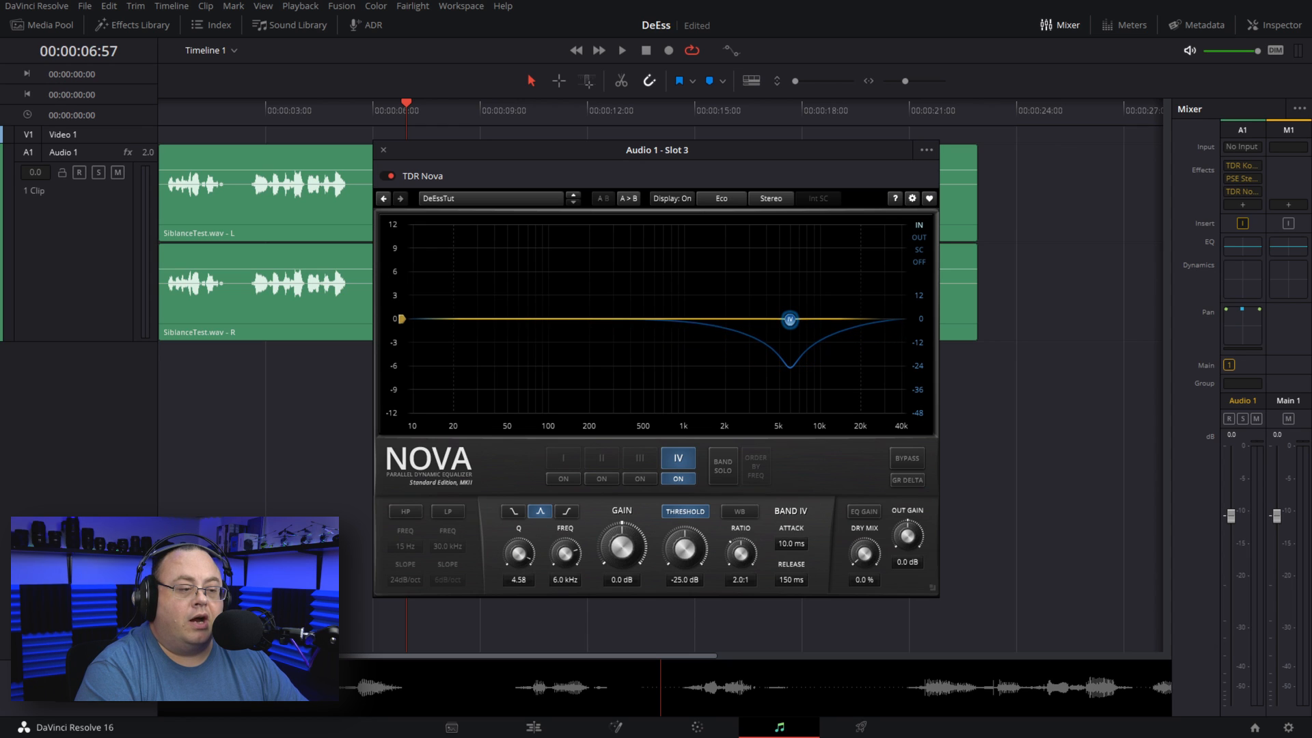
left_click_drag(517, 551, 516, 527)
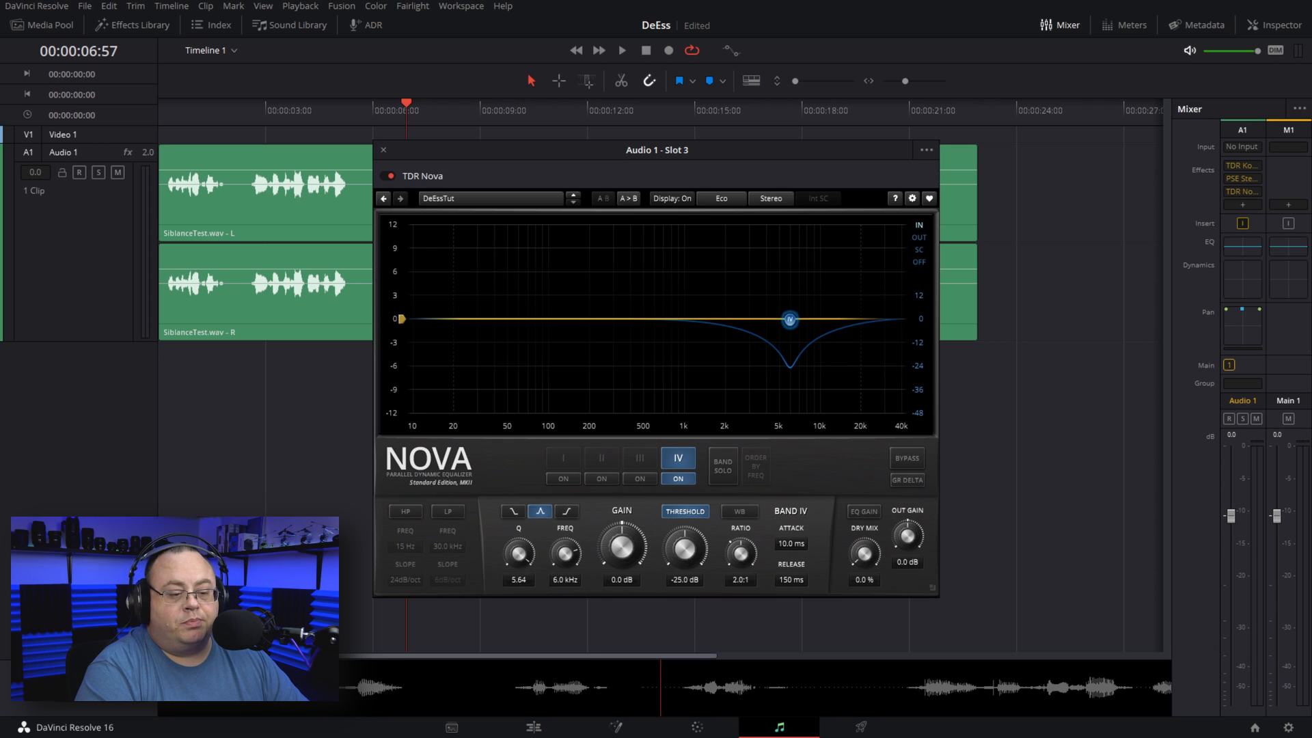
left_click_drag(516, 551, 516, 577)
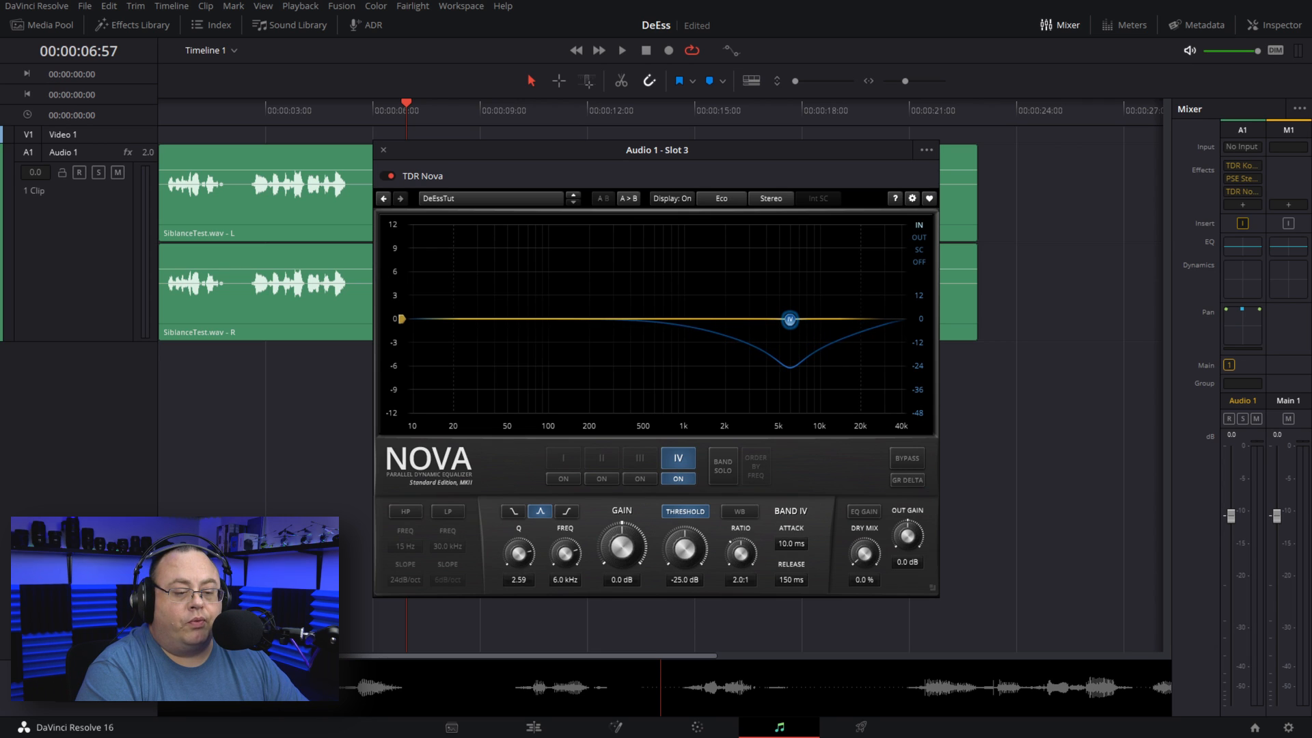
left_click_drag(516, 551, 516, 536)
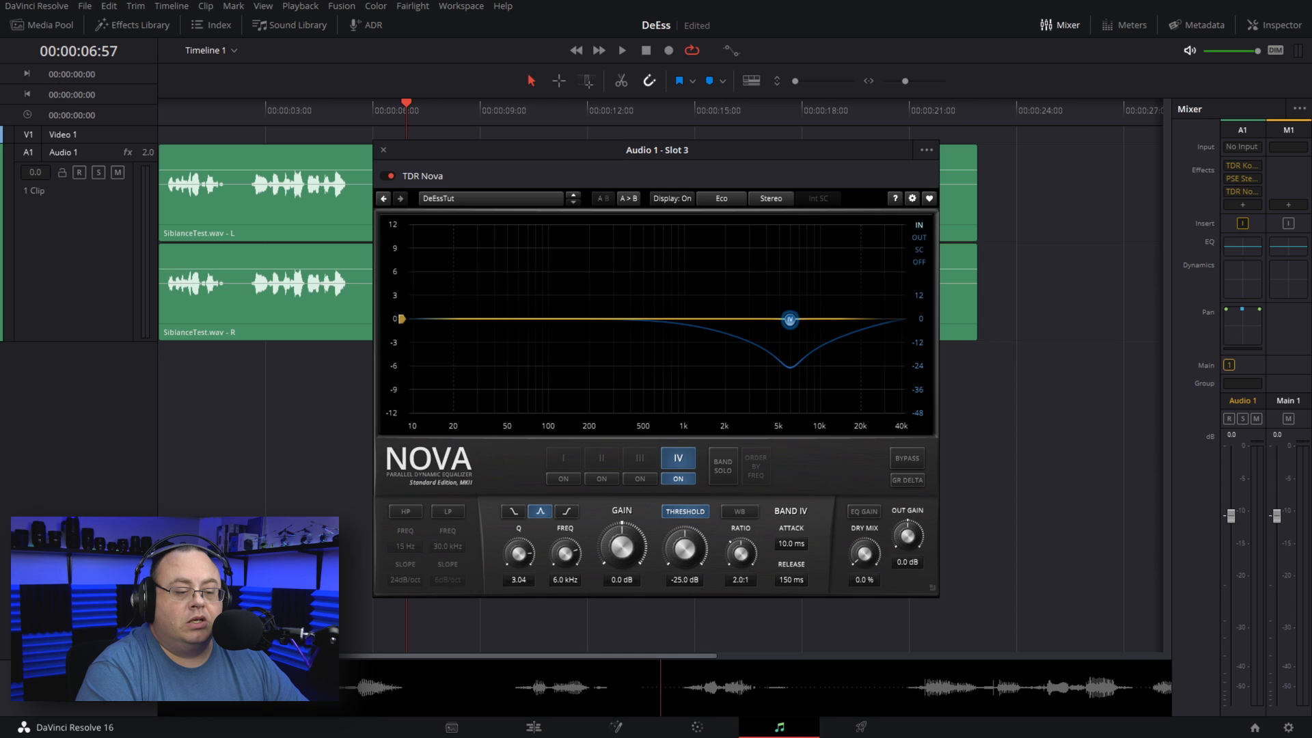
left_click_drag(517, 551, 516, 536)
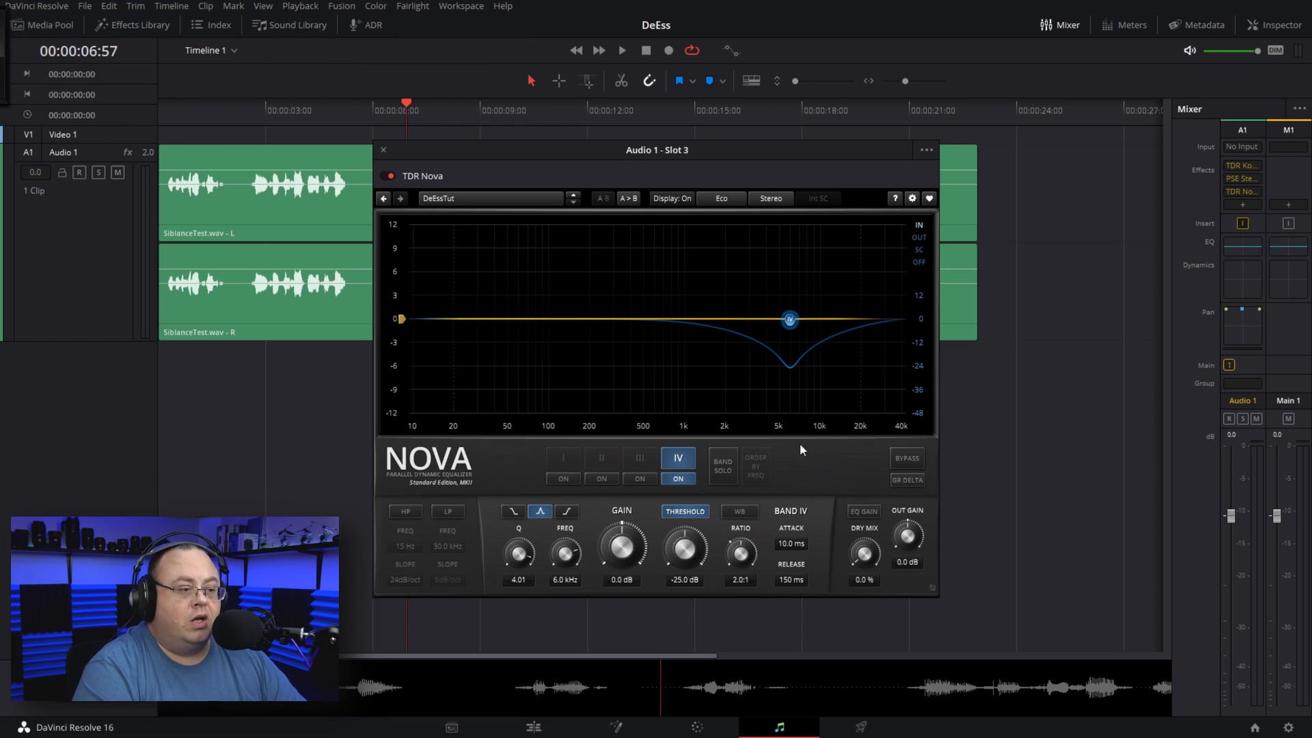
mouse_move(759, 492)
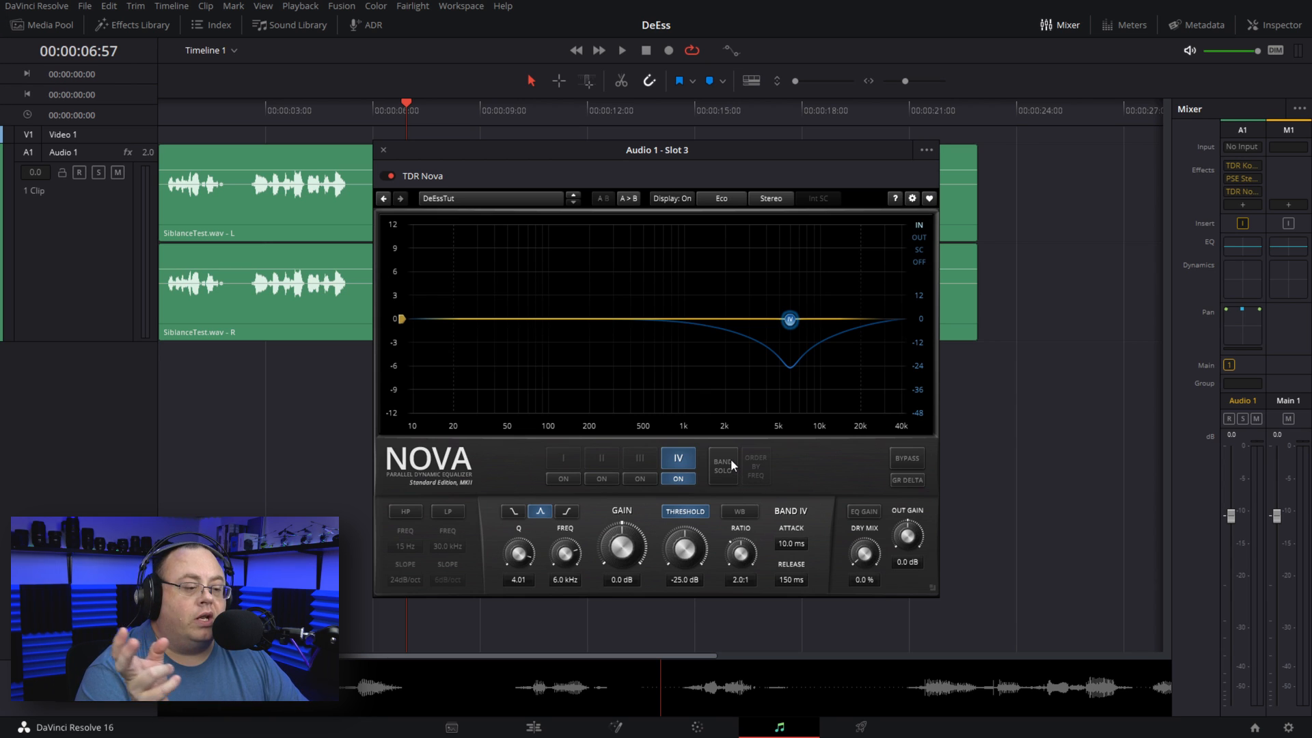
mouse_move(729, 470)
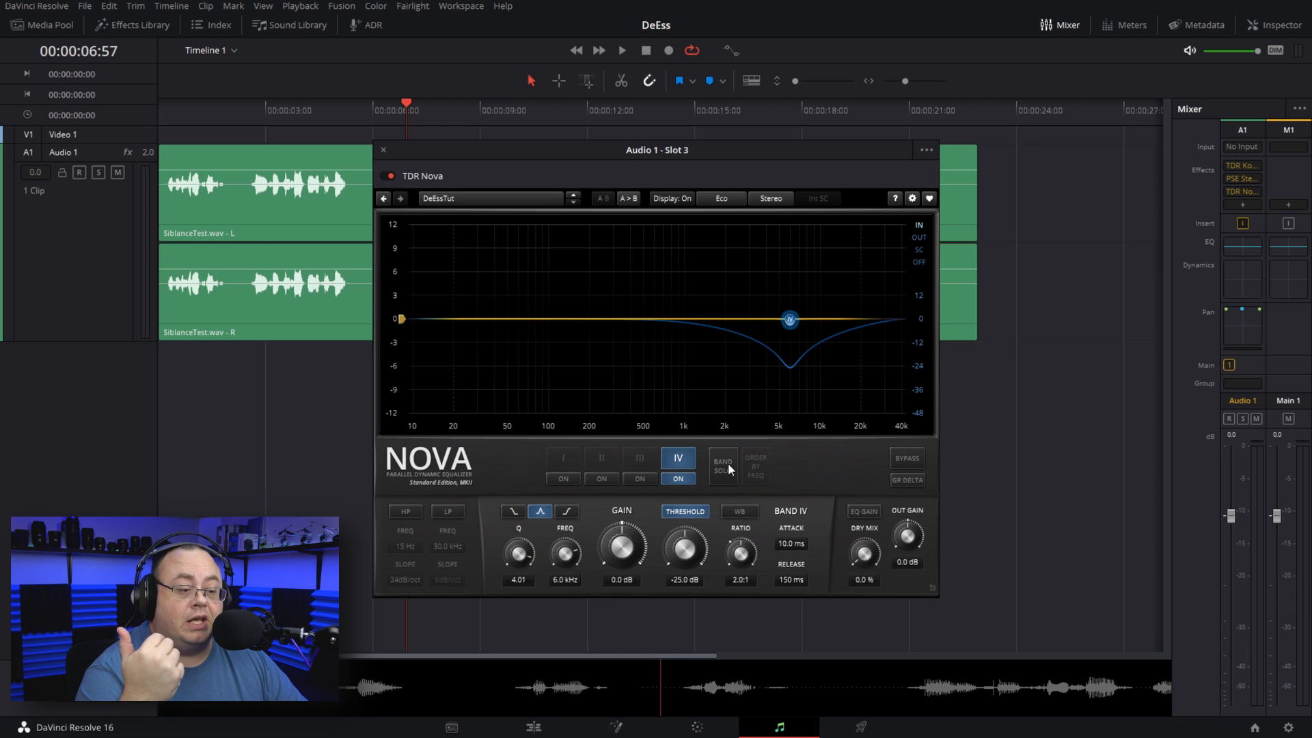
- With band IV soloed during playback, sweep its frequency from 6 kHz to 8.8 kHz, then stop
left_click(723, 466)
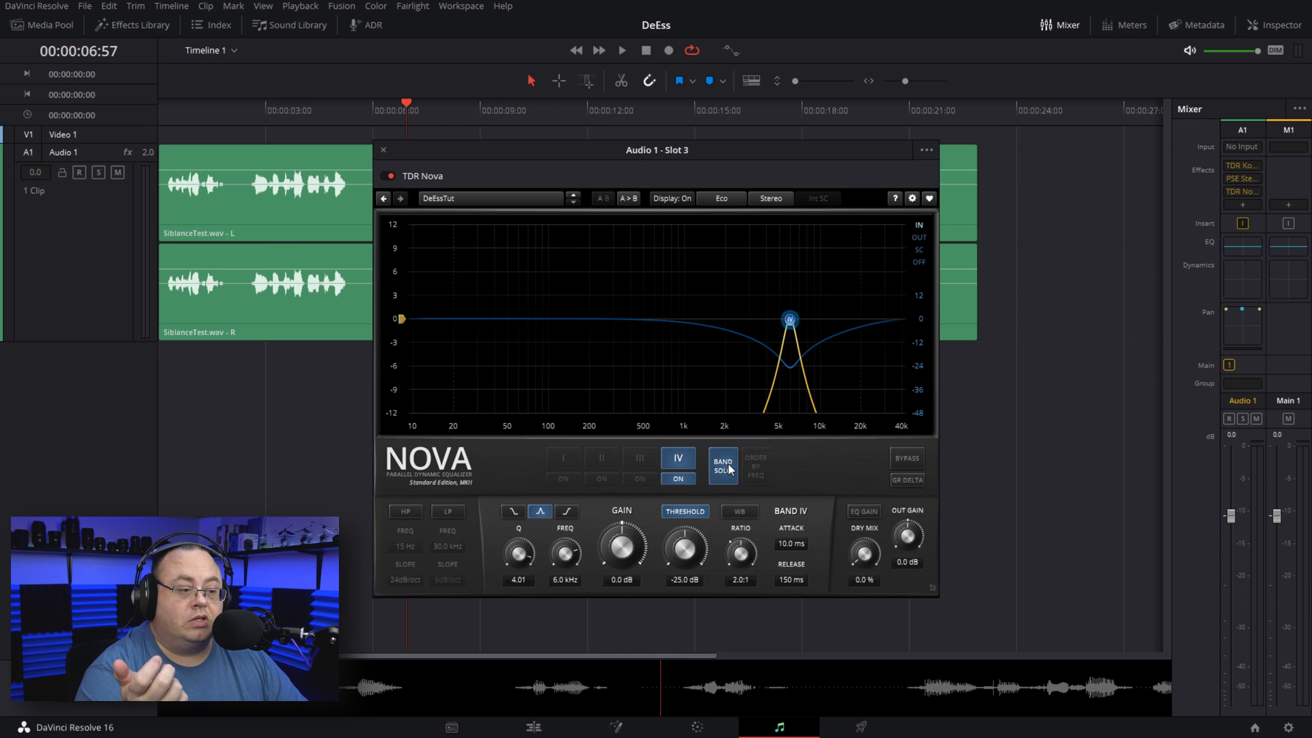
mouse_move(787, 340)
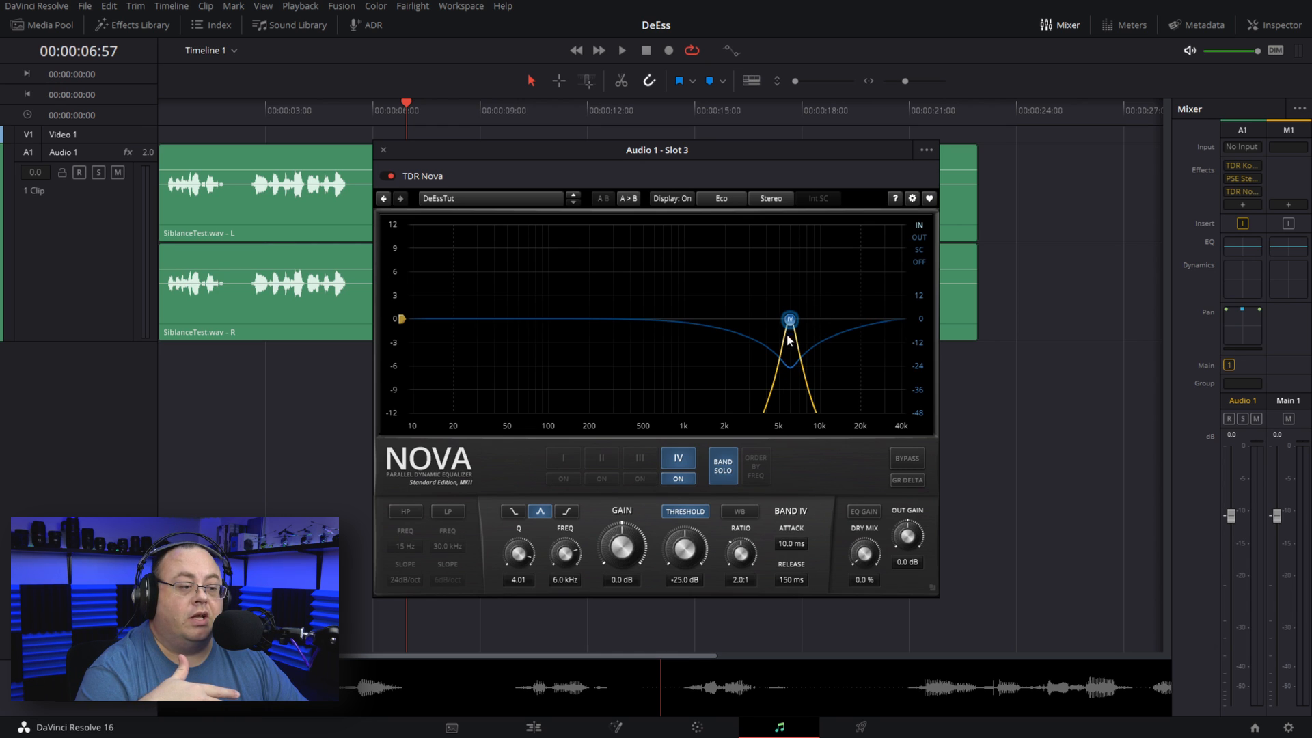
mouse_move(716, 297)
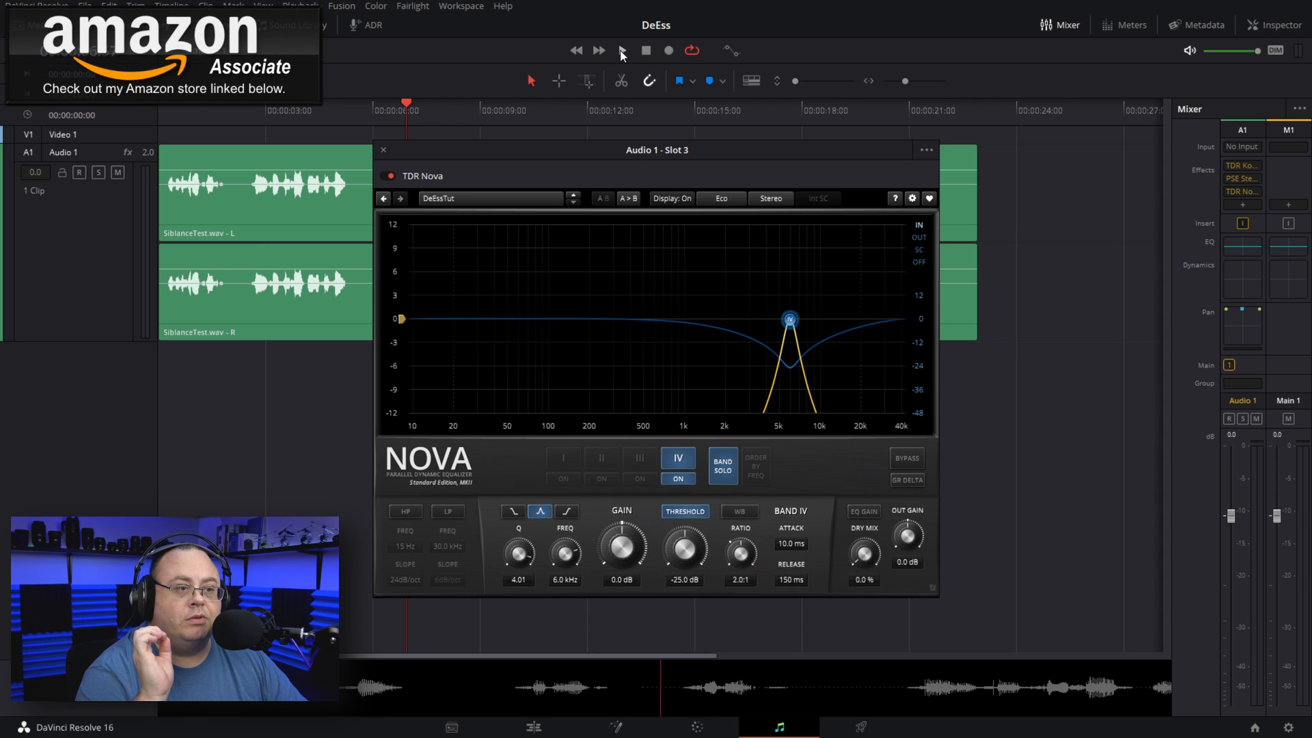
left_click(622, 49)
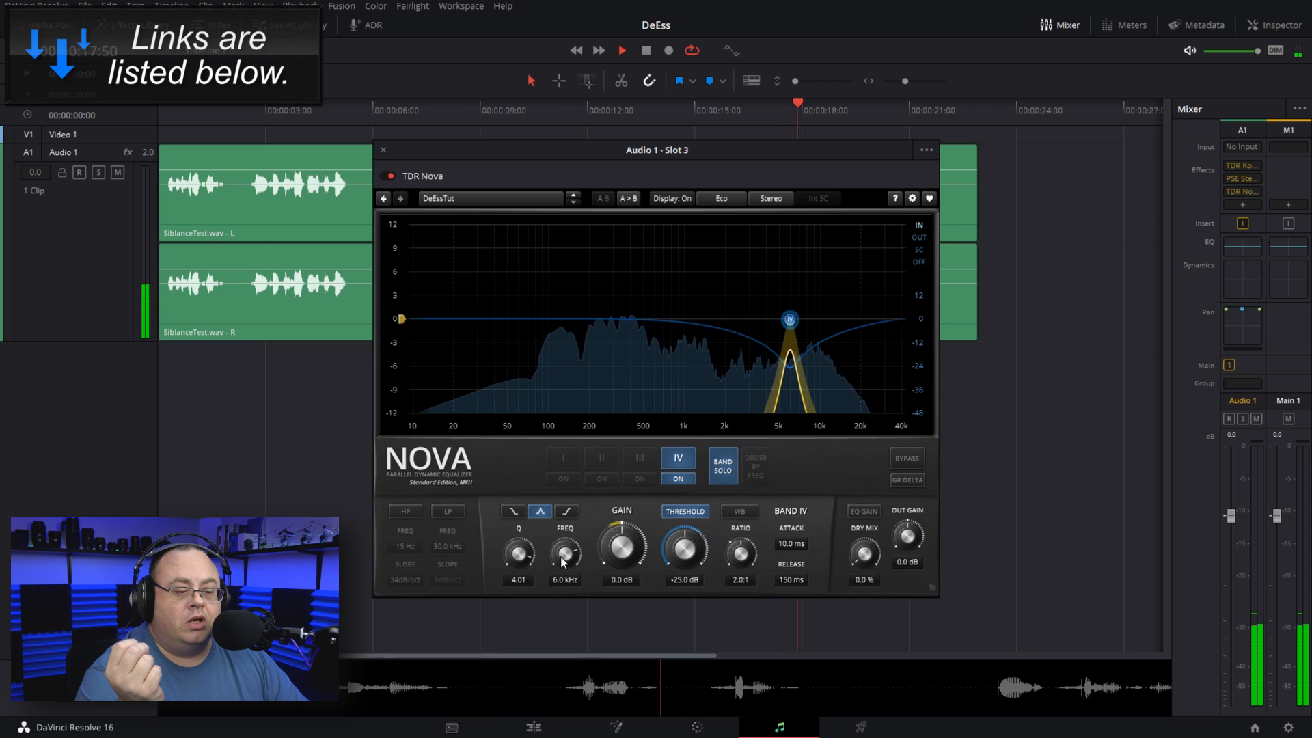
left_click_drag(564, 550, 564, 543)
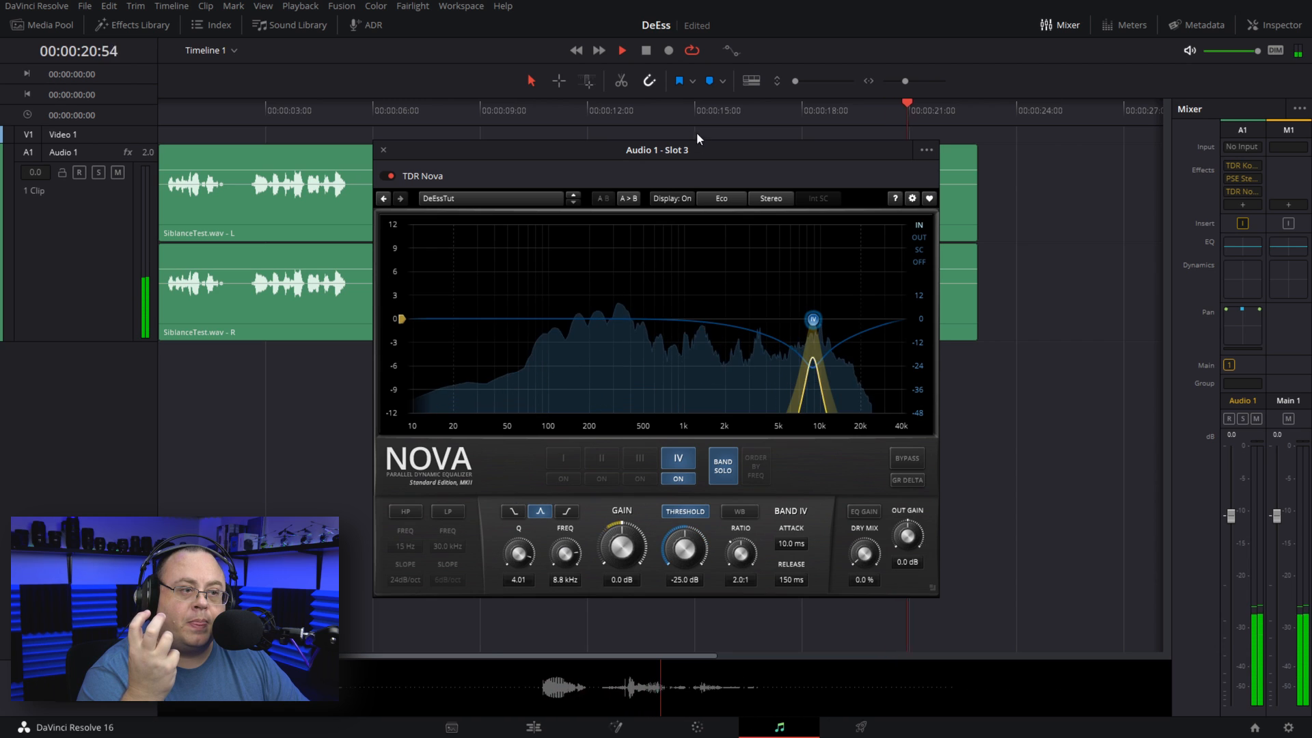
left_click(644, 51)
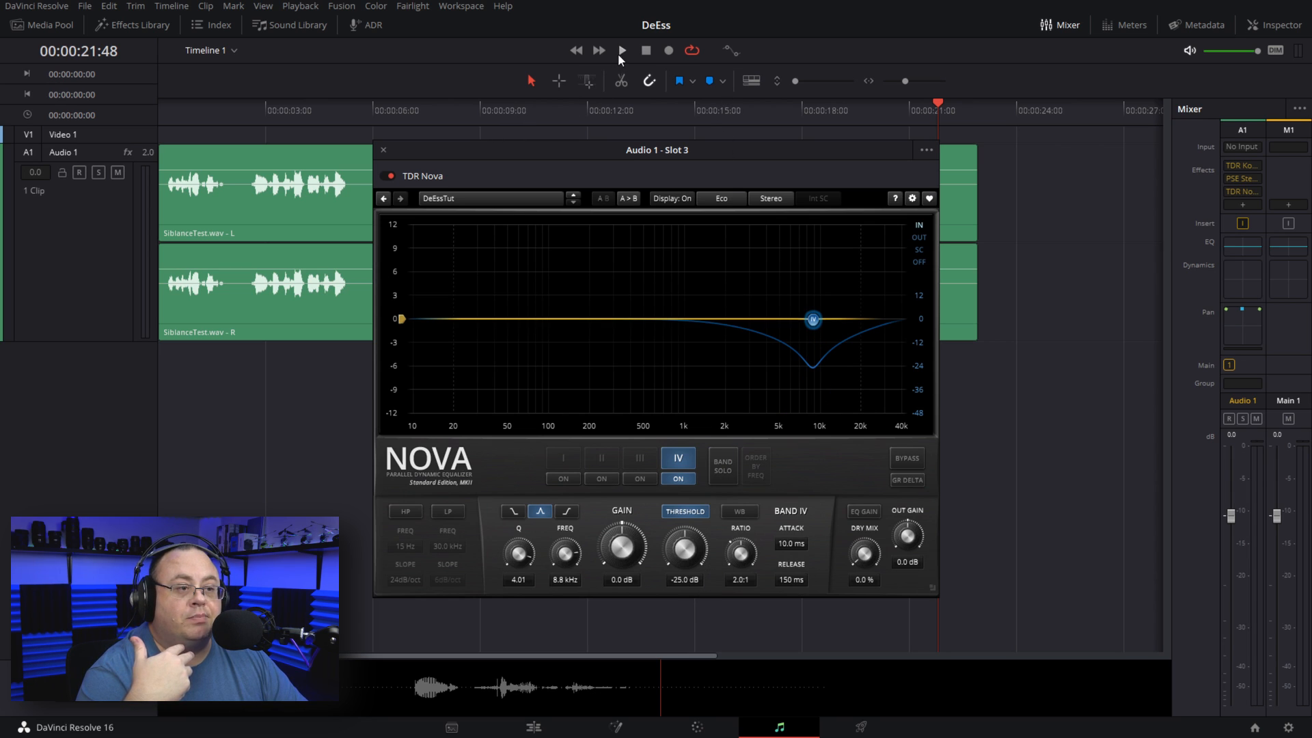
left_click(620, 49)
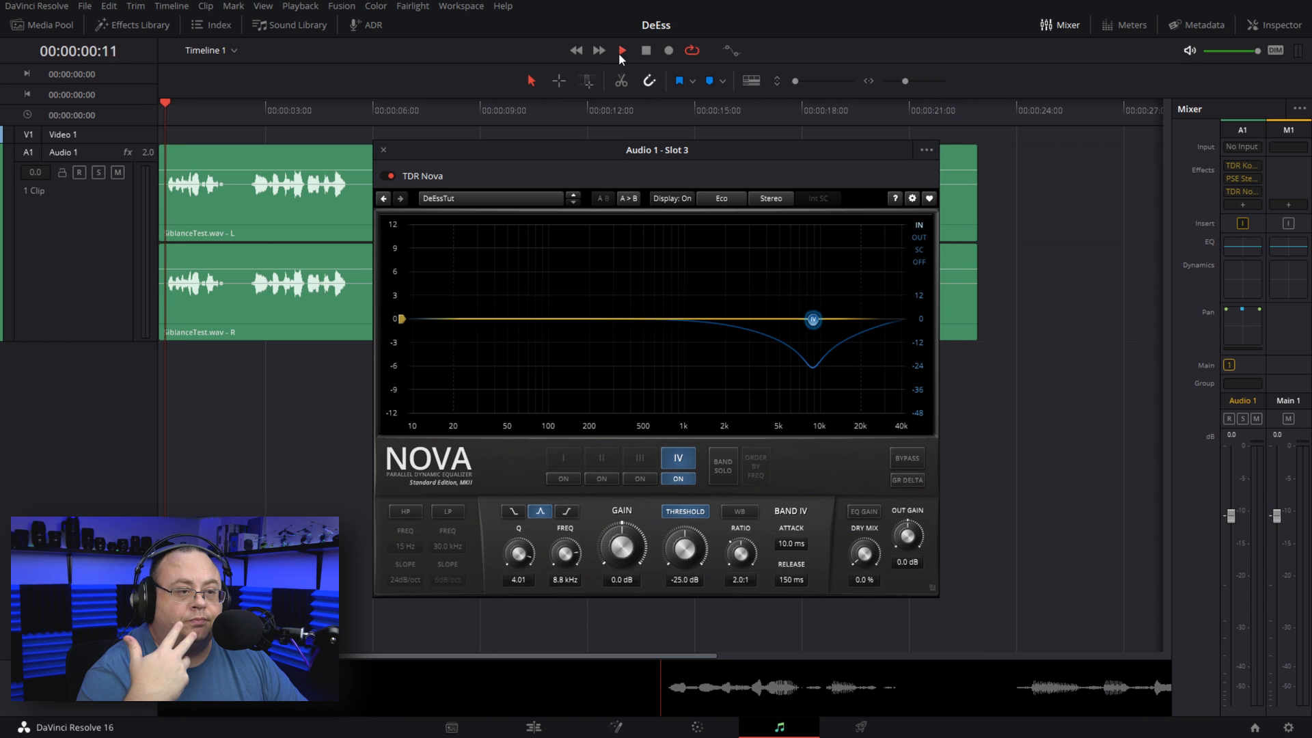
left_click(623, 49)
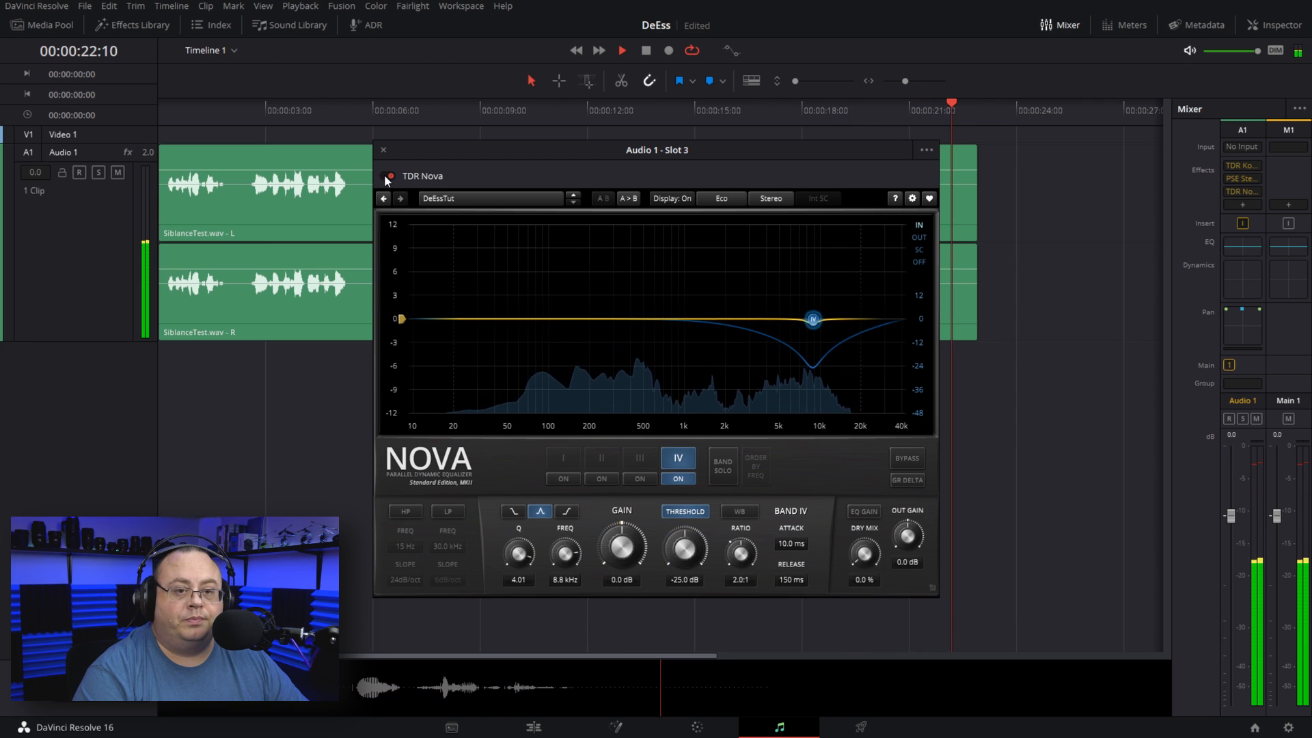
left_click(622, 50)
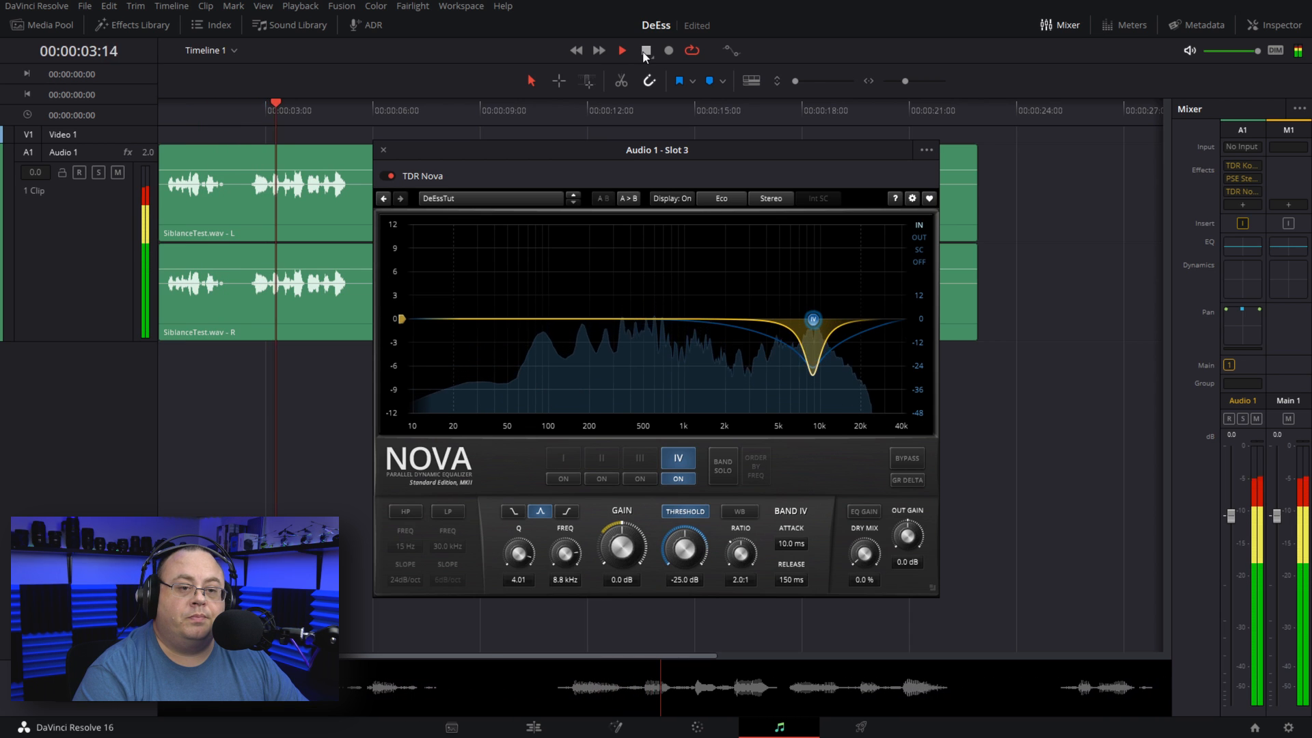
left_click(621, 49)
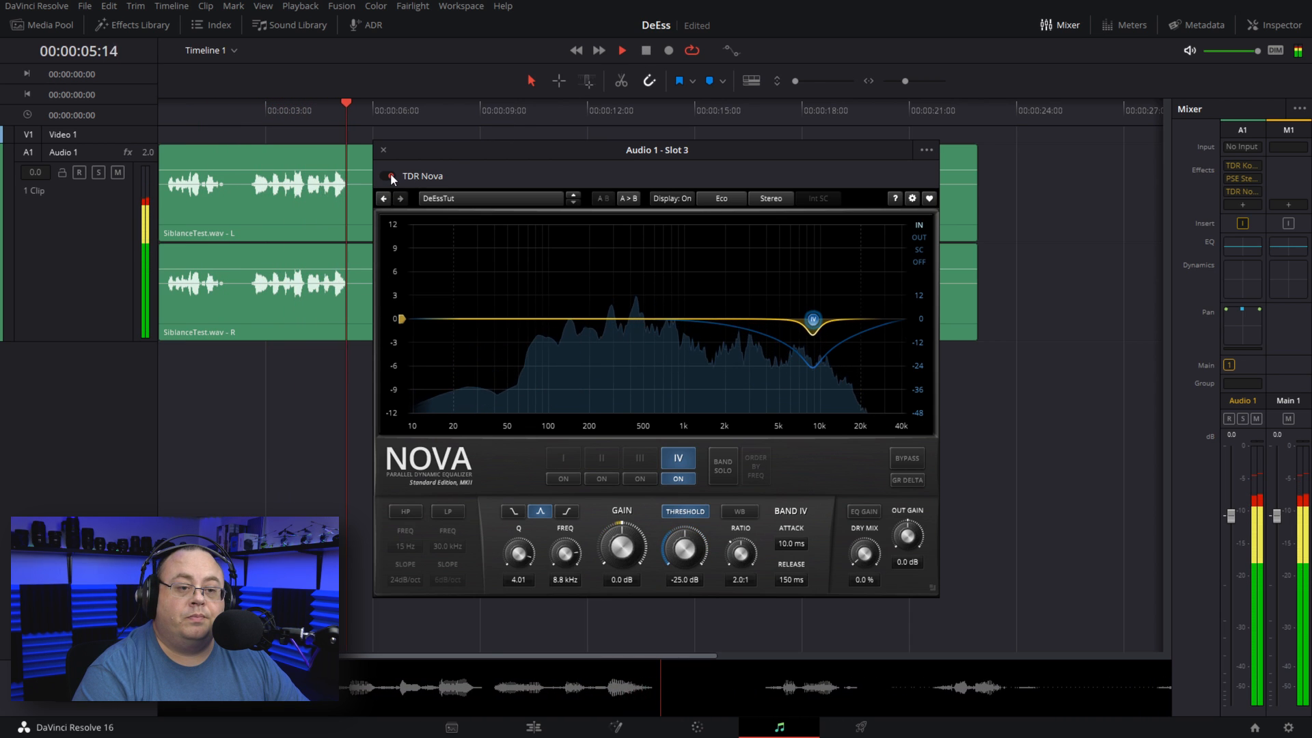
left_click(388, 175)
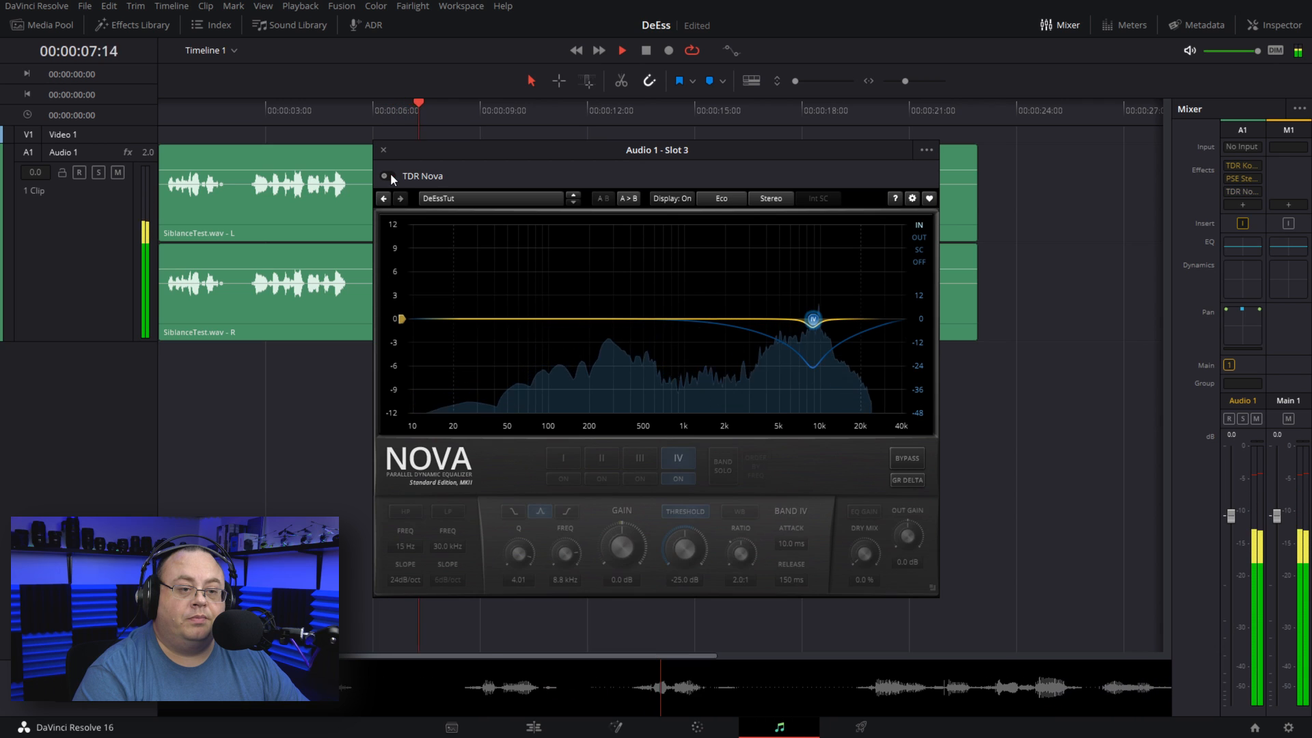
left_click(624, 50)
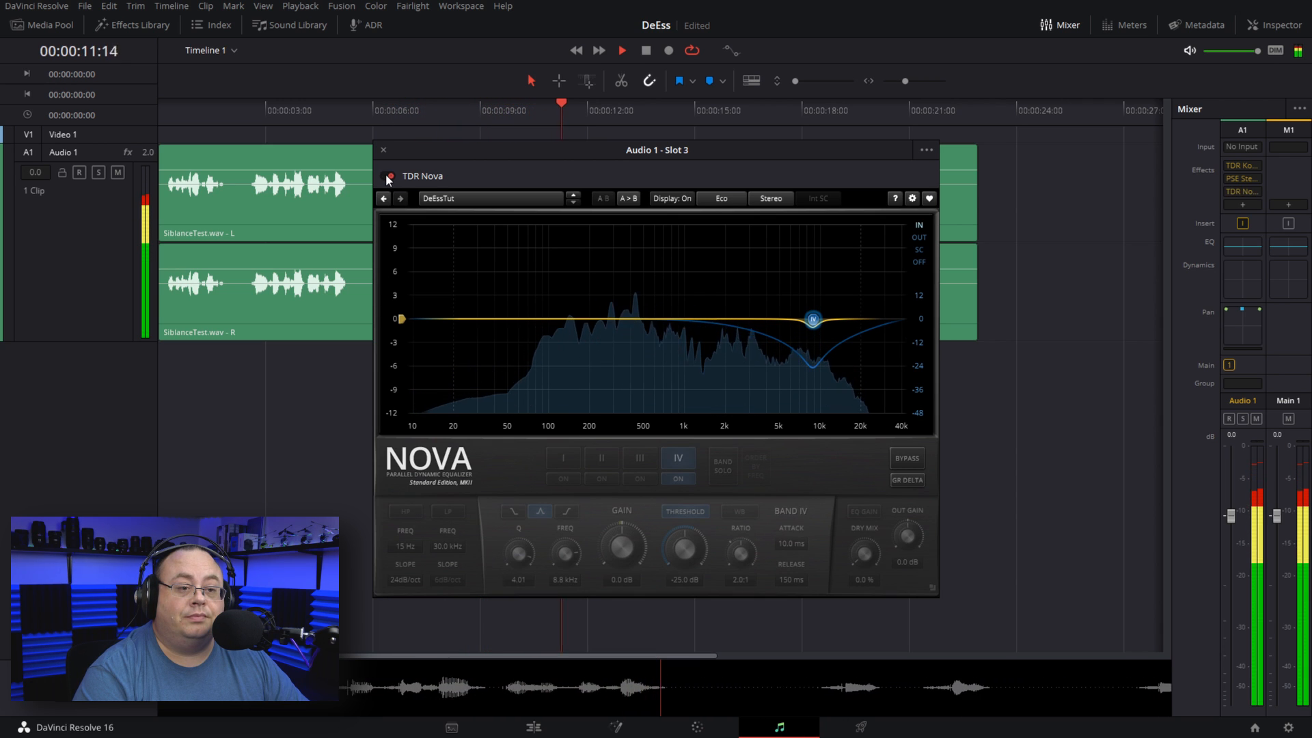
left_click(645, 50)
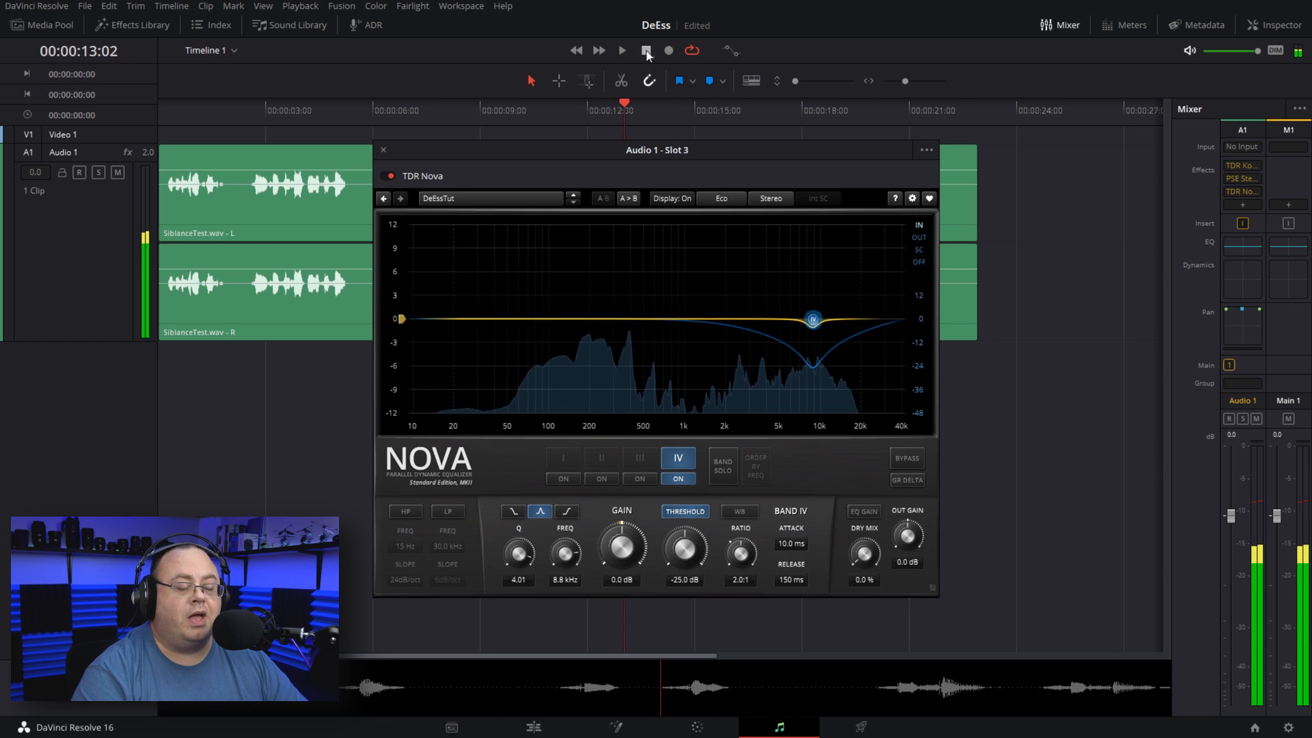
- Audition band IV at a 2.5:1 ratio during playback, stopping near 20 seconds
left_click(645, 49)
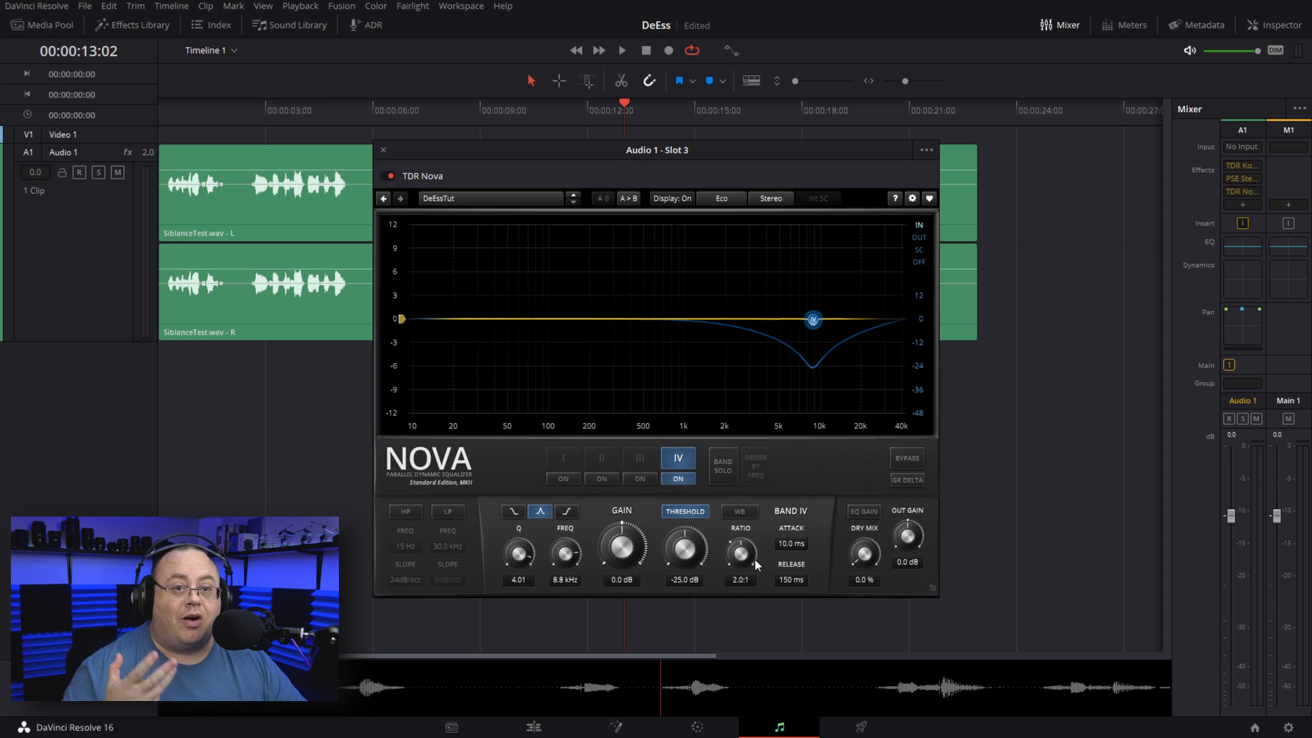
mouse_move(762, 541)
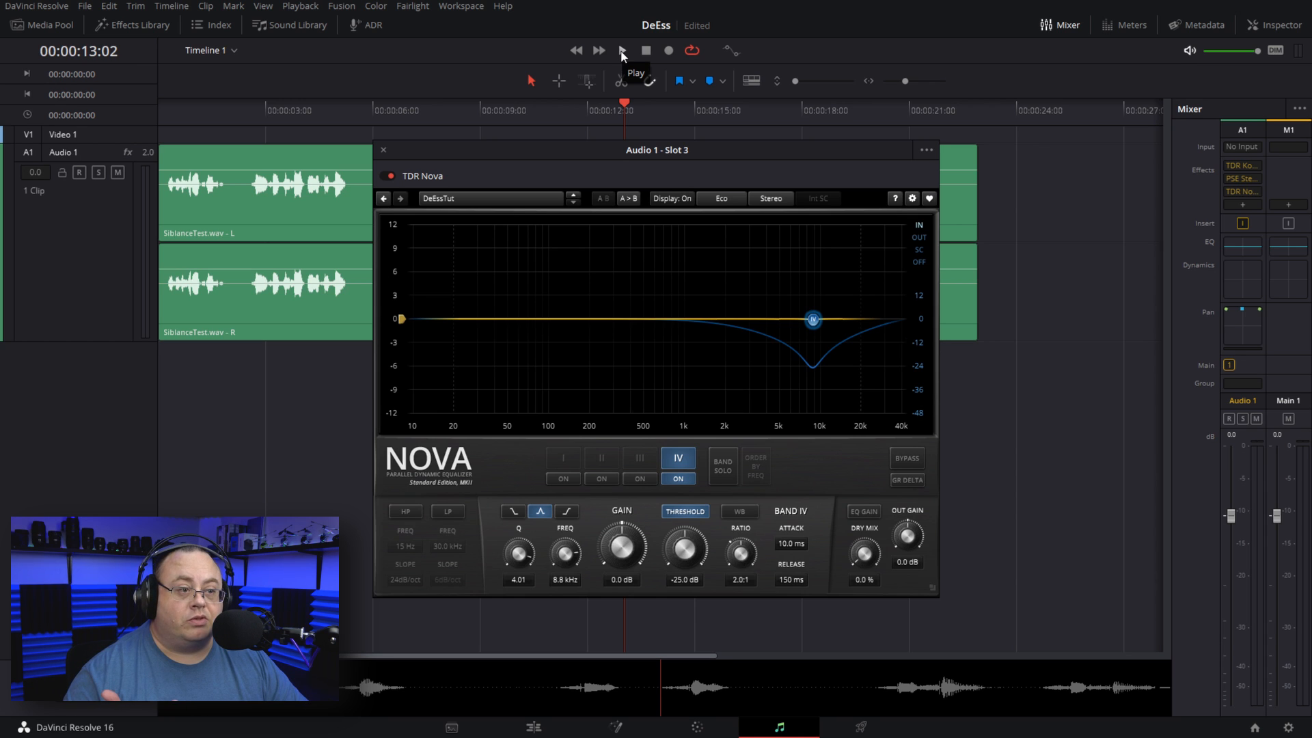
left_click(623, 50)
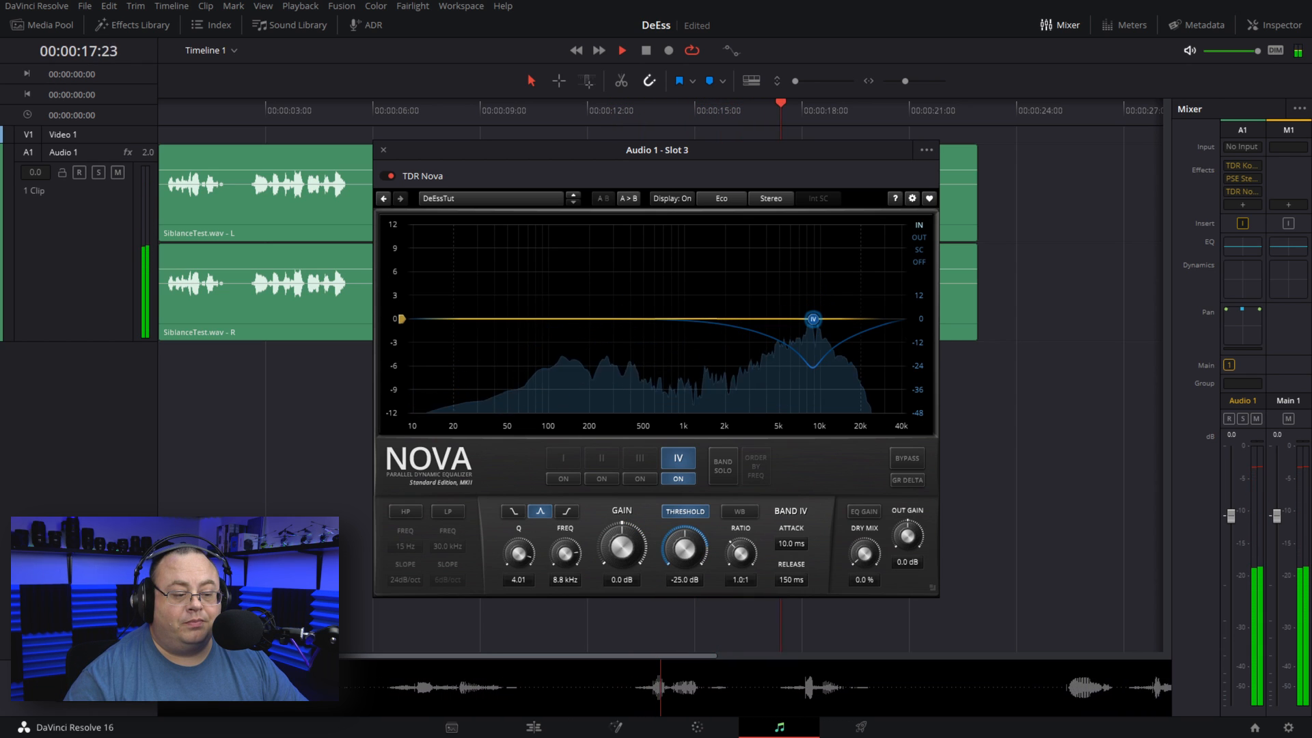
left_click(623, 51)
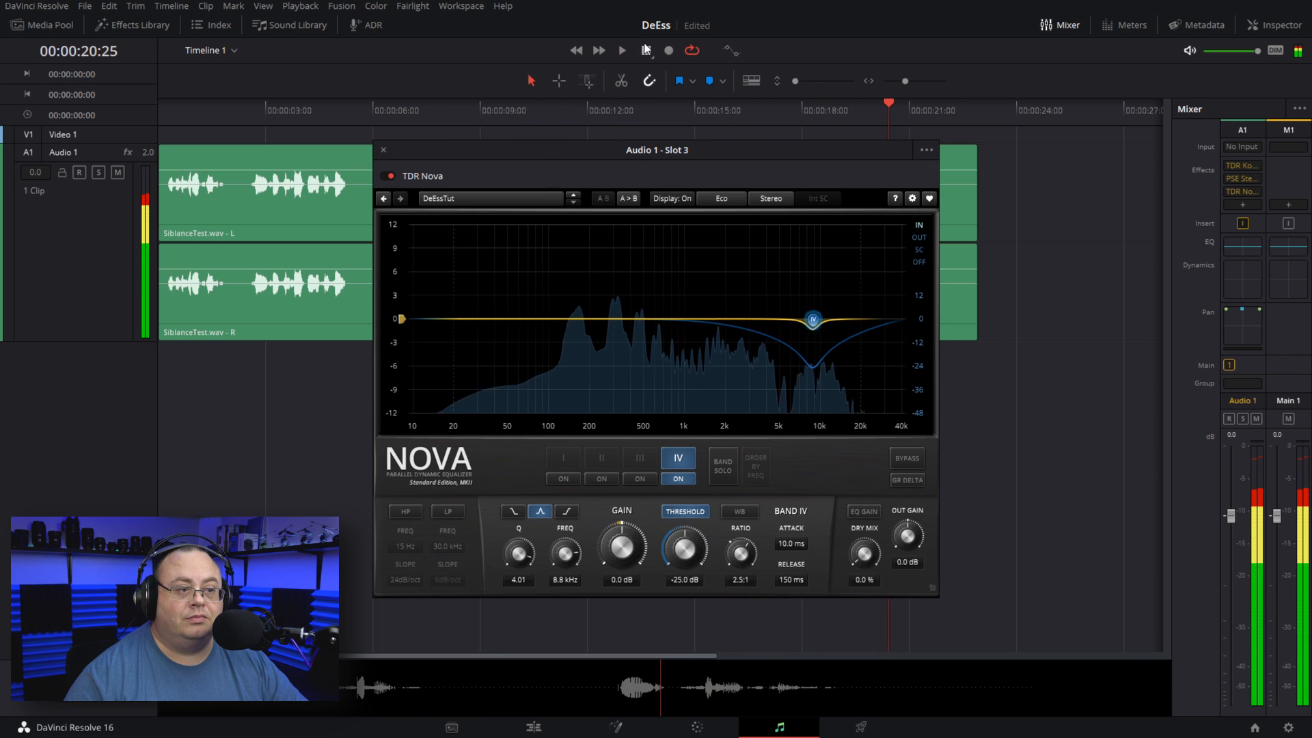
left_click(644, 49)
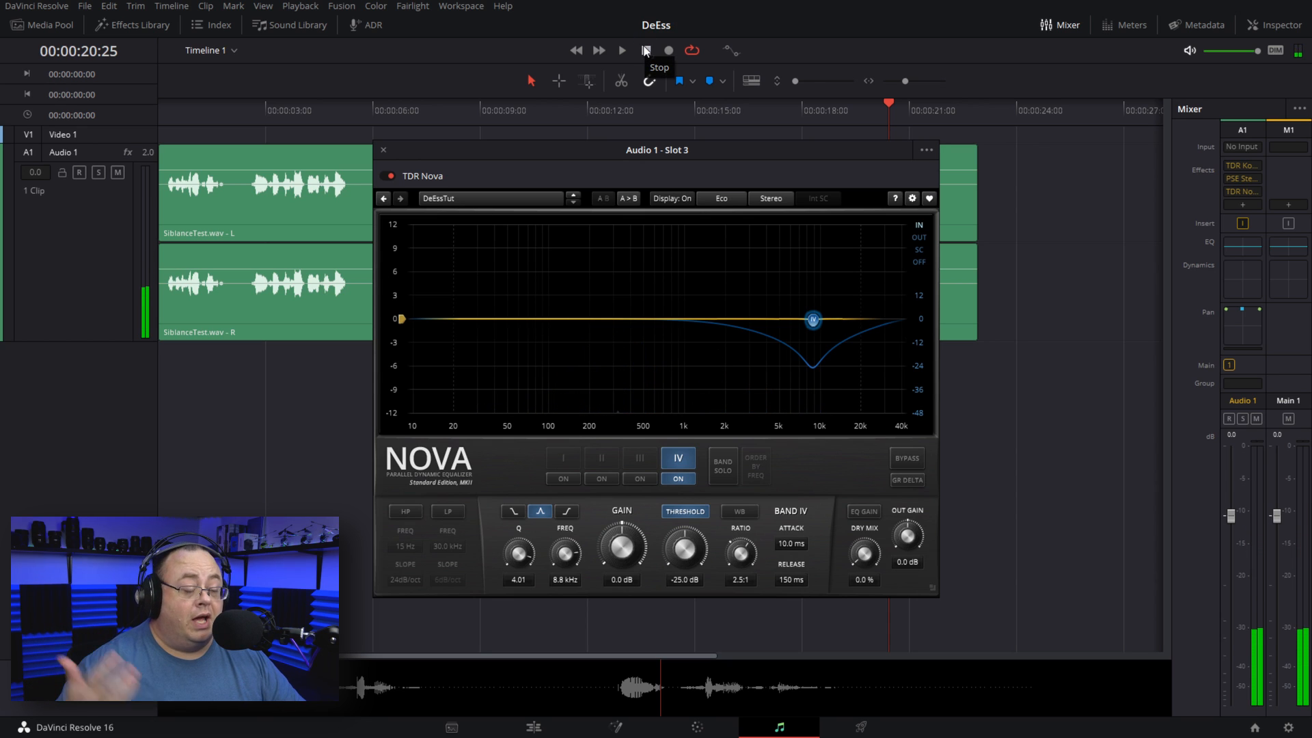